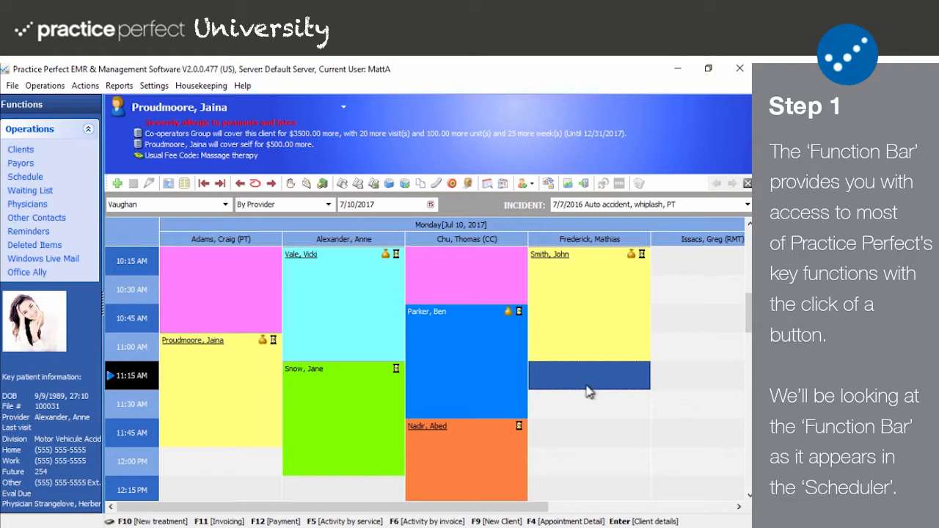
{"action": "mouse_move", "coordinate": [527, 379]}
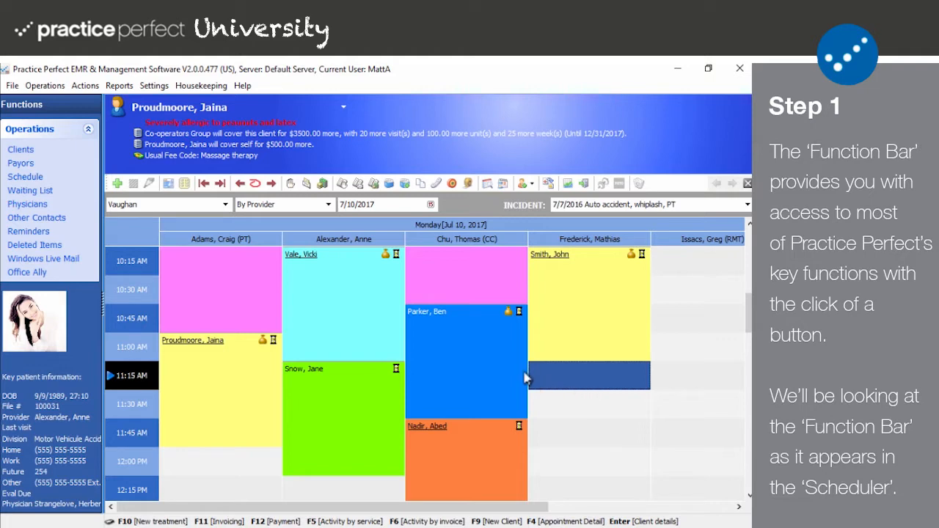
{"action": "mouse_move", "coordinate": [116, 183]}
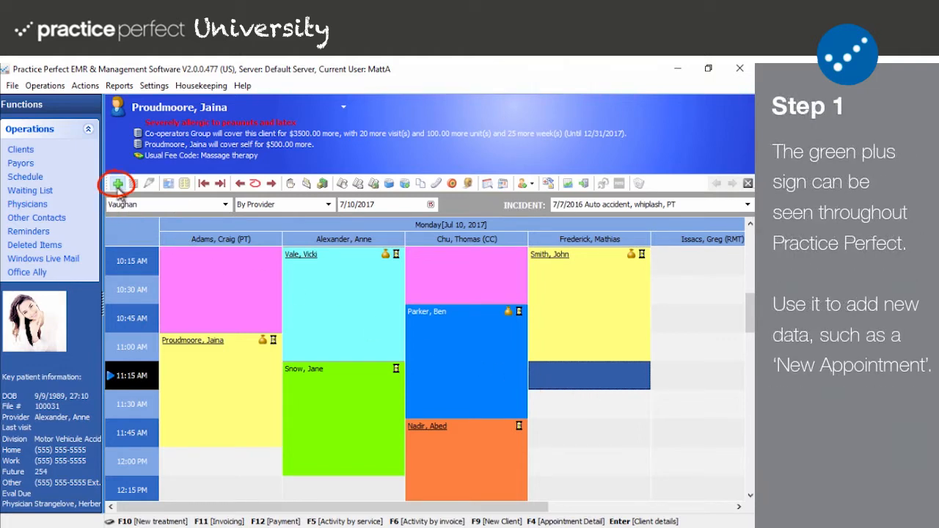
Book the 11:15 AM 30-minute appointment for Proudmoore, Jaina with Frederick, Mathias, accepting the provider warning.
{"action": "left_click", "coordinate": [118, 183]}
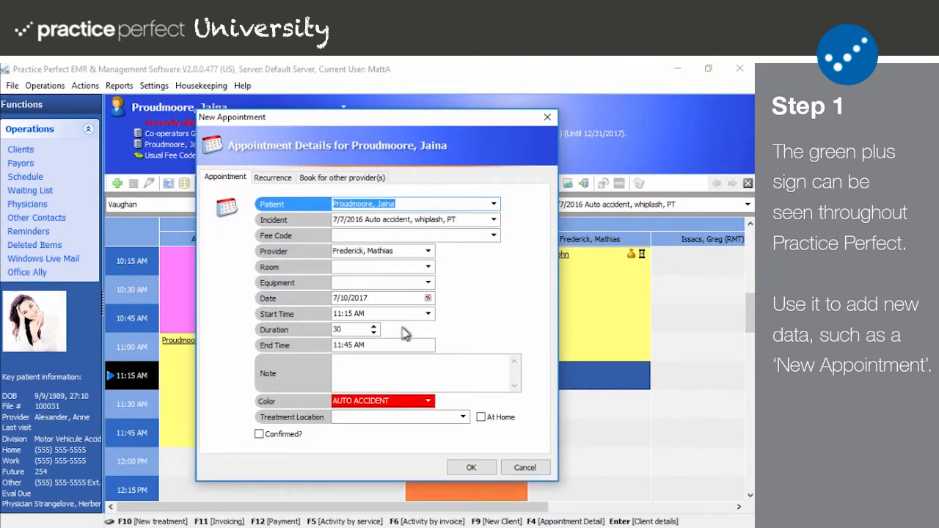
{"action": "mouse_move", "coordinate": [493, 443]}
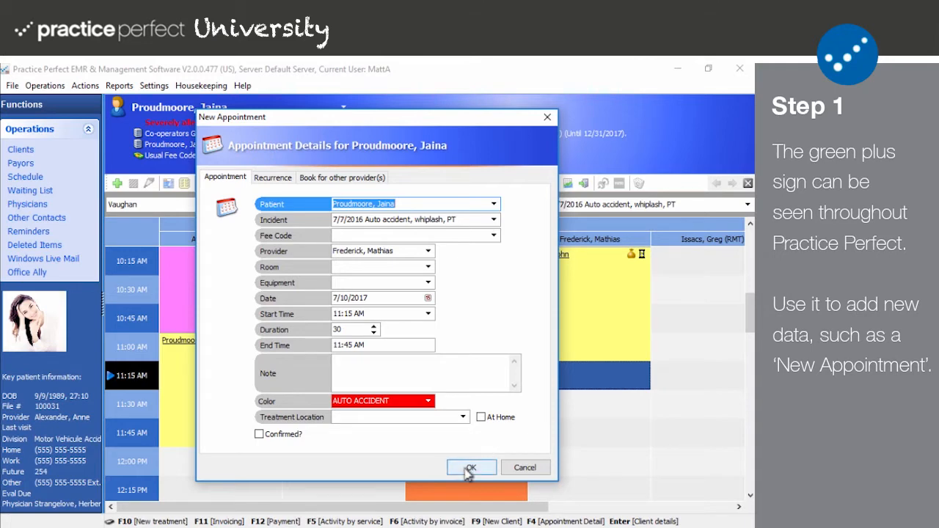
{"action": "left_click", "coordinate": [471, 467]}
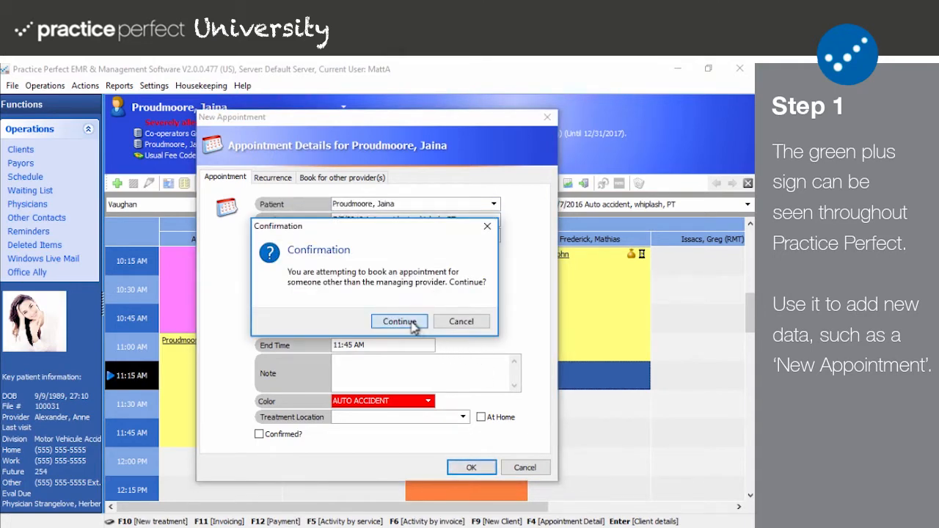
{"action": "left_click", "coordinate": [400, 322]}
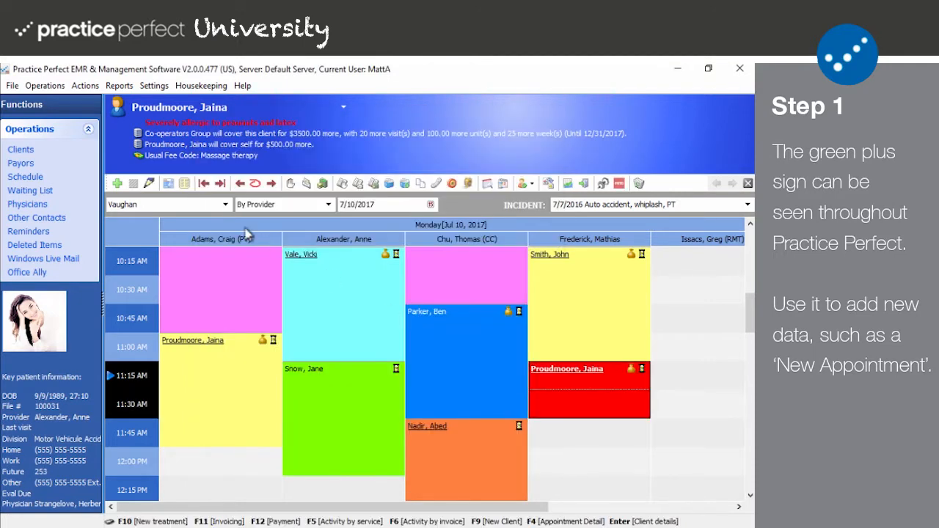
{"action": "left_click", "coordinate": [132, 183]}
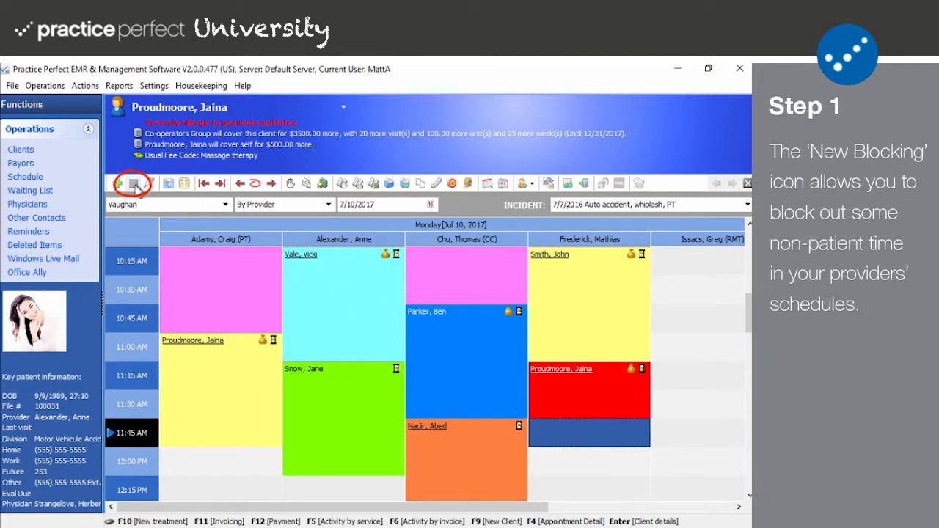
{"action": "left_click", "coordinate": [132, 184]}
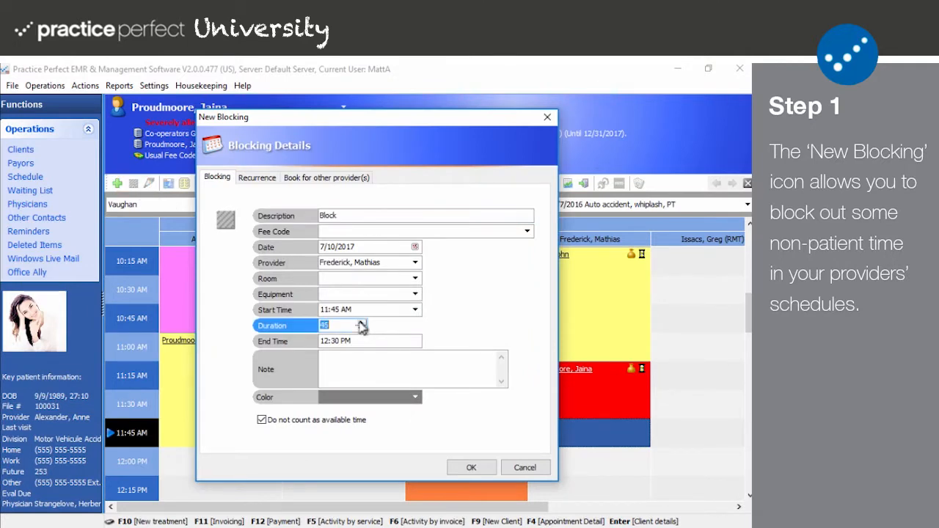
{"action": "left_click", "coordinate": [471, 467]}
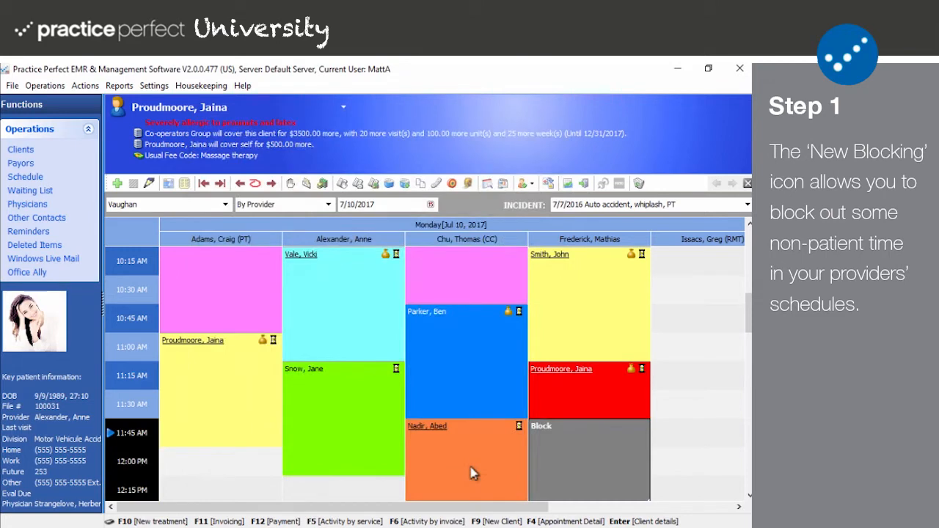
{"action": "mouse_move", "coordinate": [692, 263]}
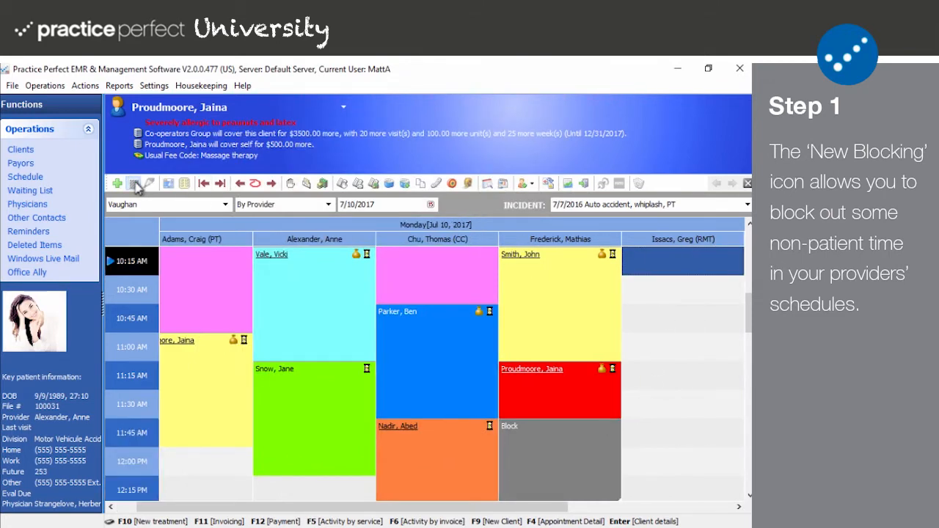
{"action": "left_click", "coordinate": [135, 183]}
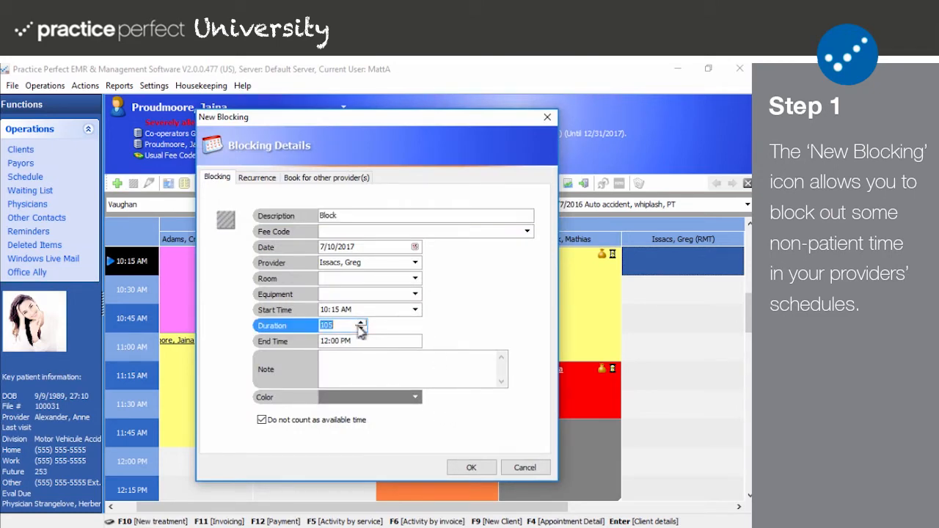
{"action": "left_click", "coordinate": [471, 467]}
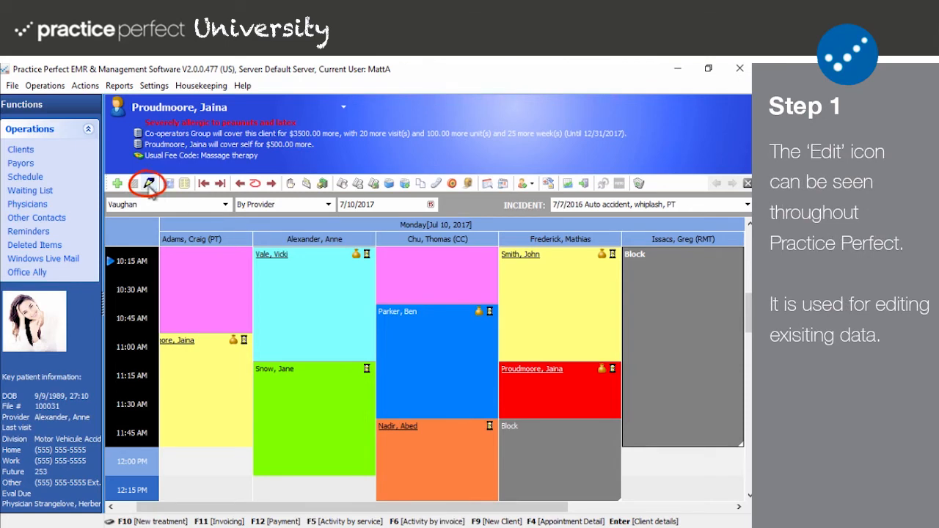
Review the block entry's details and leave them unchanged.
{"action": "left_click", "coordinate": [148, 184]}
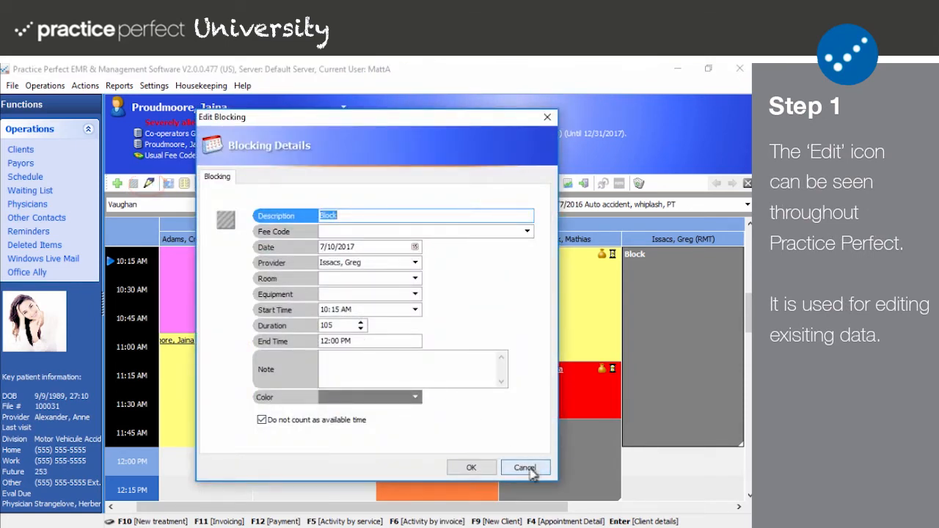
{"action": "left_click", "coordinate": [525, 467]}
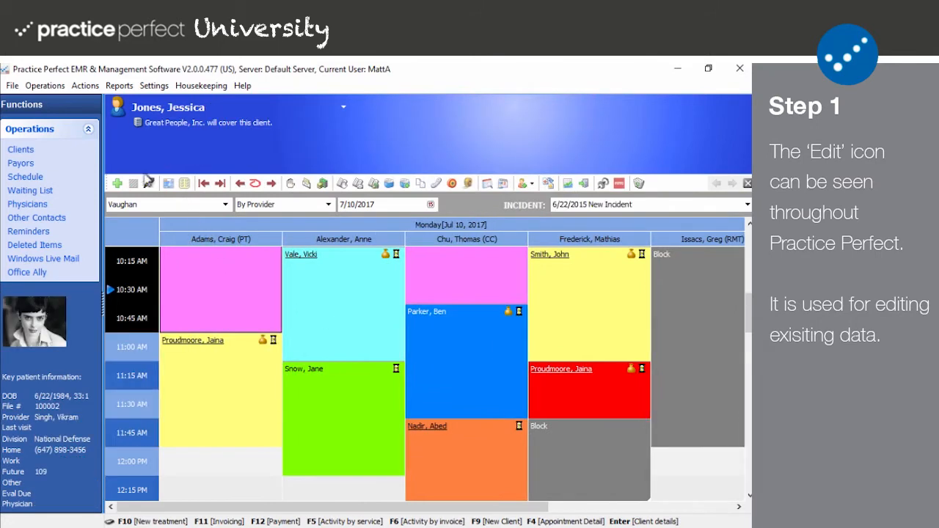
{"action": "left_click", "coordinate": [150, 182]}
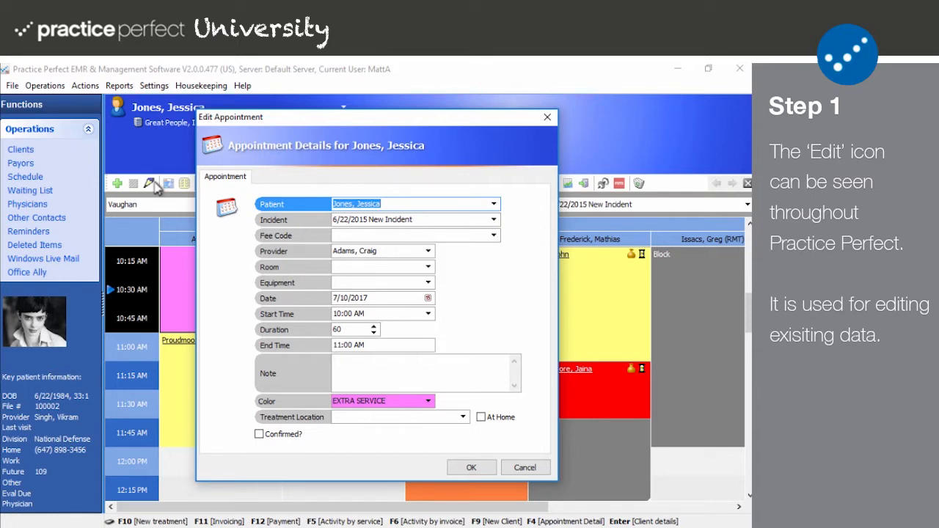
{"action": "mouse_move", "coordinate": [432, 273]}
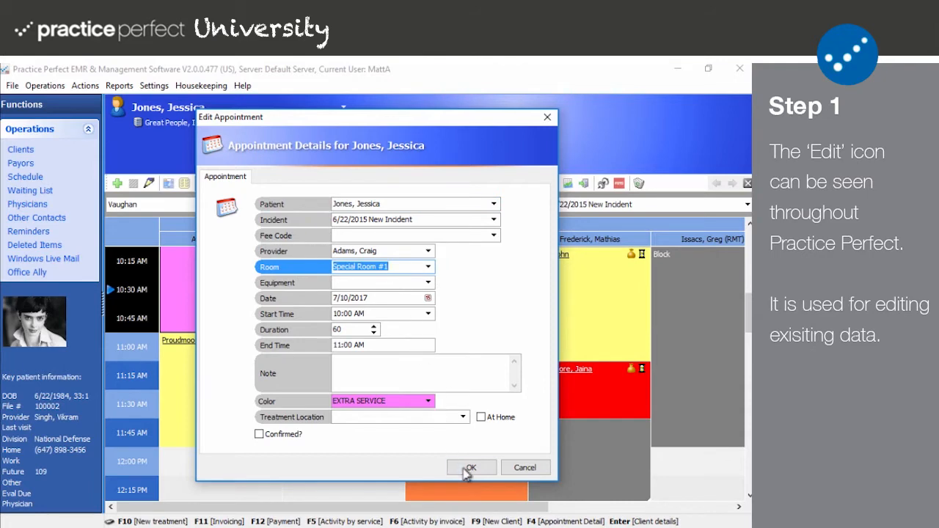
{"action": "left_click", "coordinate": [470, 468]}
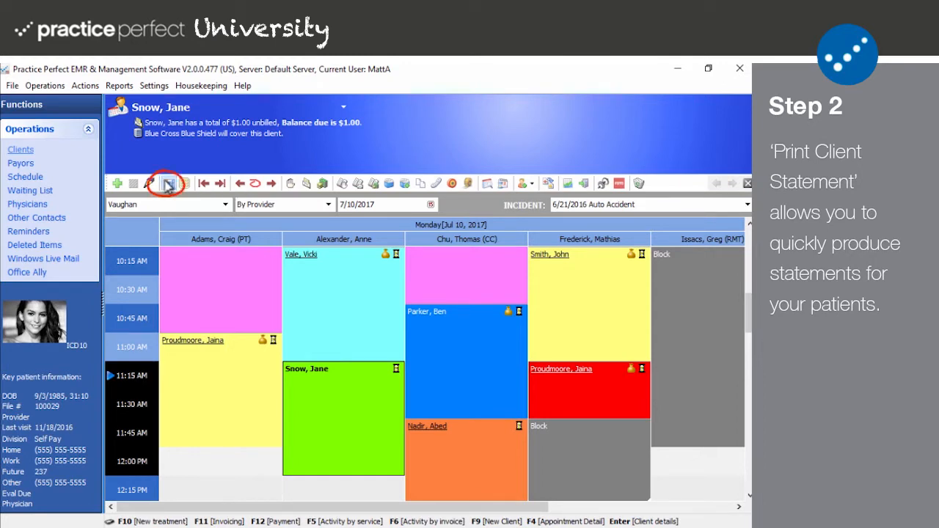
{"action": "left_click", "coordinate": [167, 184]}
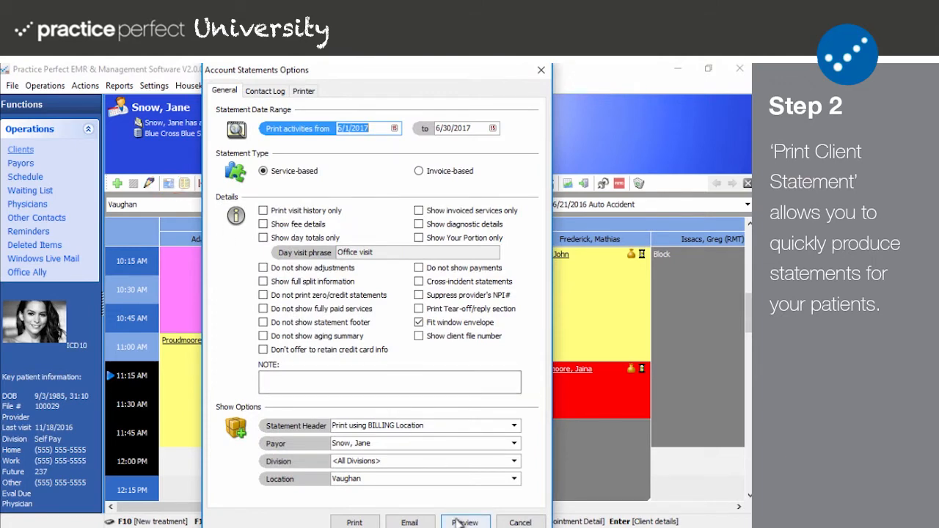
{"action": "left_click", "coordinate": [465, 523]}
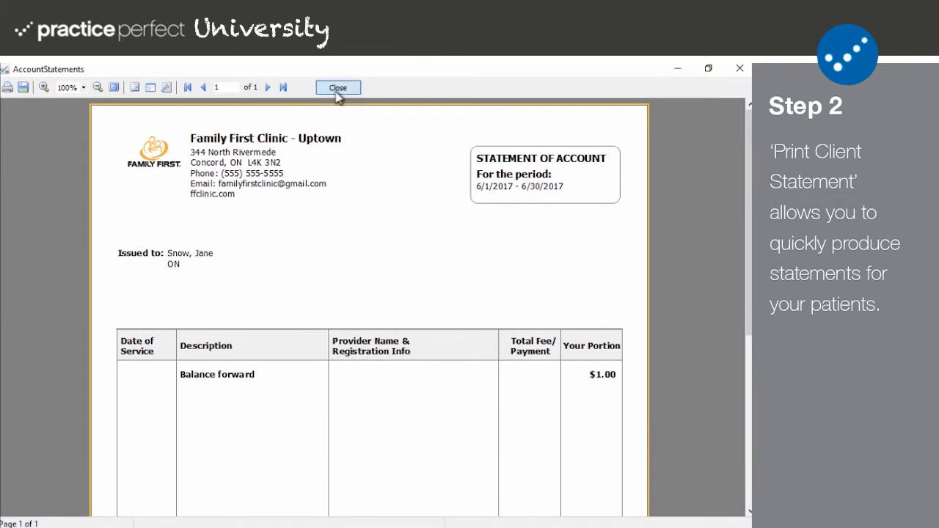
{"action": "left_click", "coordinate": [337, 88]}
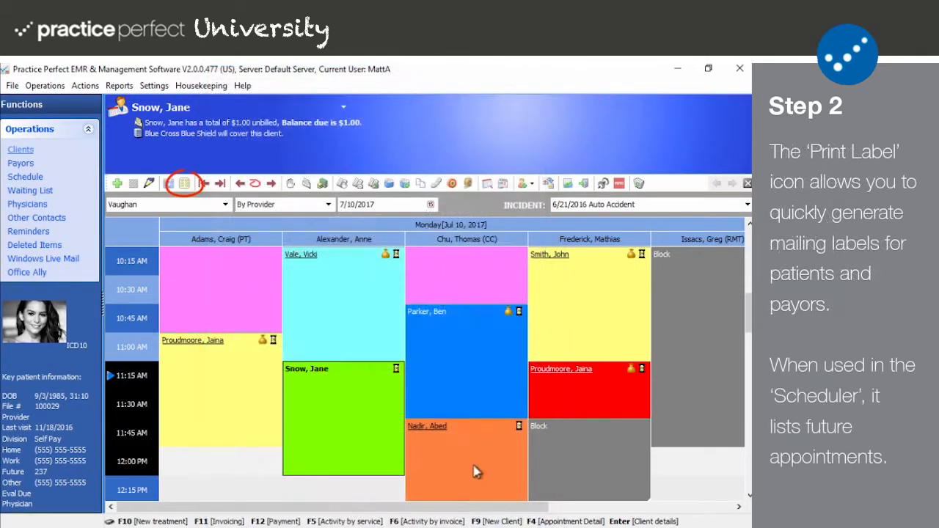
{"action": "left_click", "coordinate": [183, 182]}
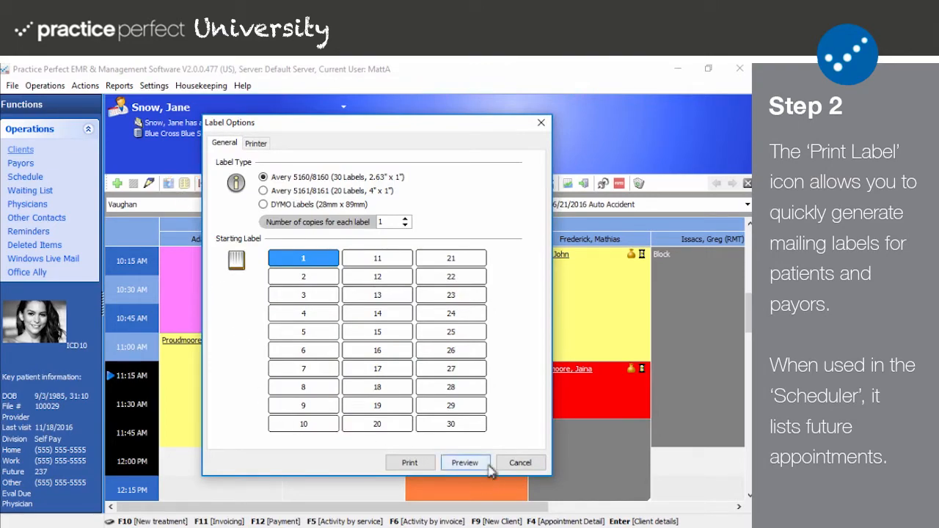
{"action": "left_click", "coordinate": [464, 462]}
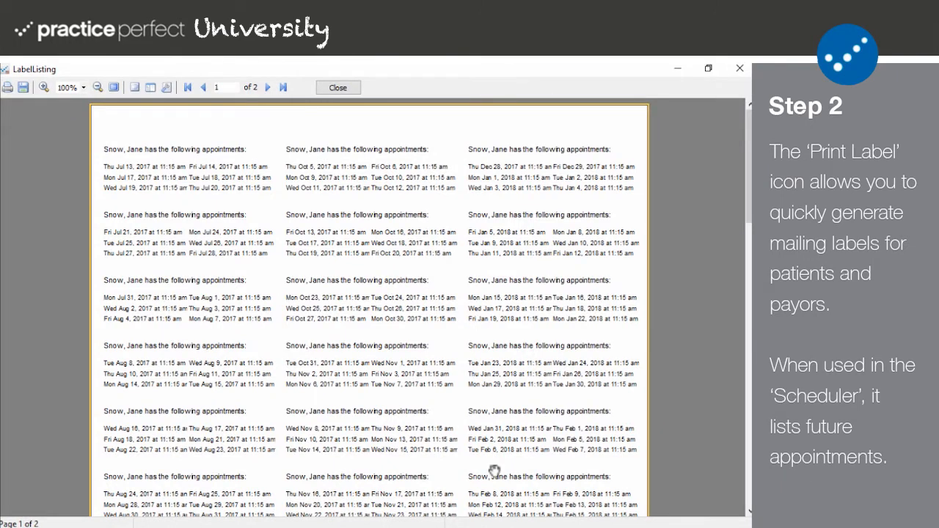
{"action": "mouse_move", "coordinate": [346, 108]}
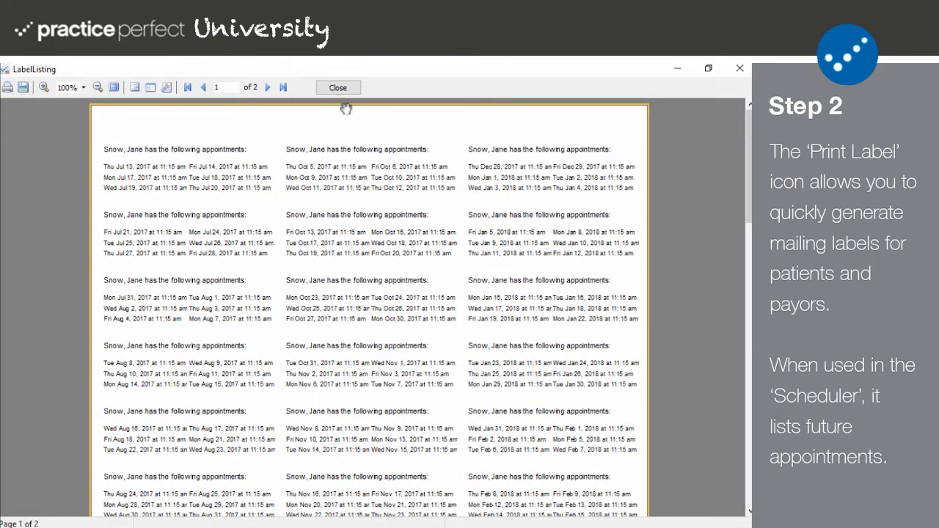
{"action": "left_click", "coordinate": [338, 88]}
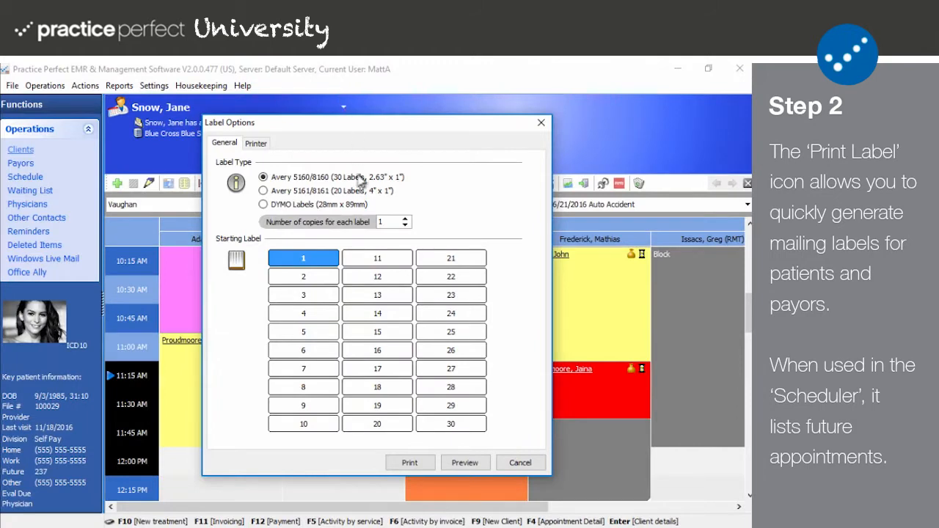
{"action": "mouse_move", "coordinate": [520, 464]}
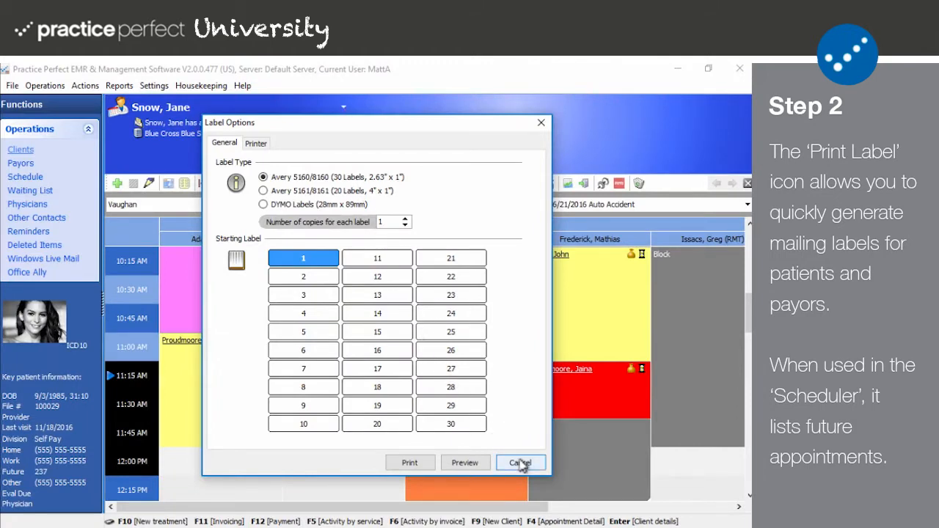
{"action": "left_click", "coordinate": [519, 463]}
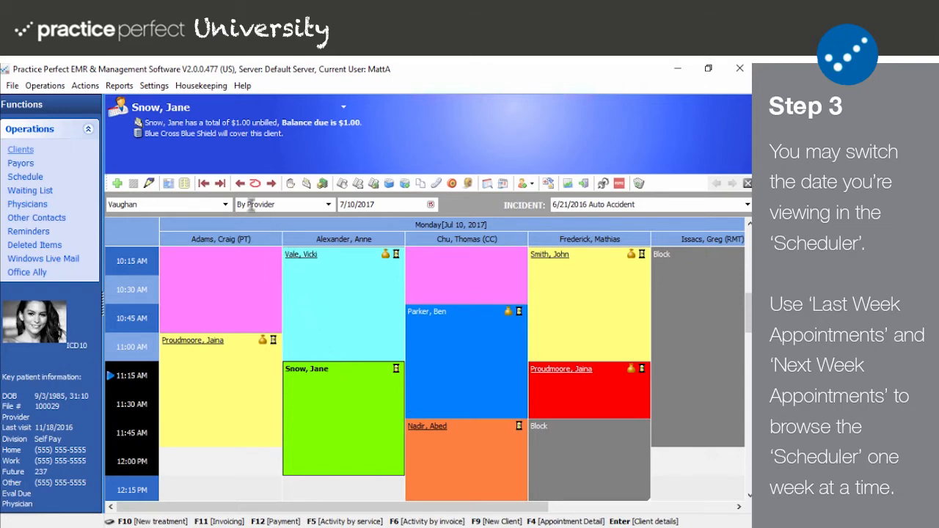
{"action": "left_click", "coordinate": [203, 184]}
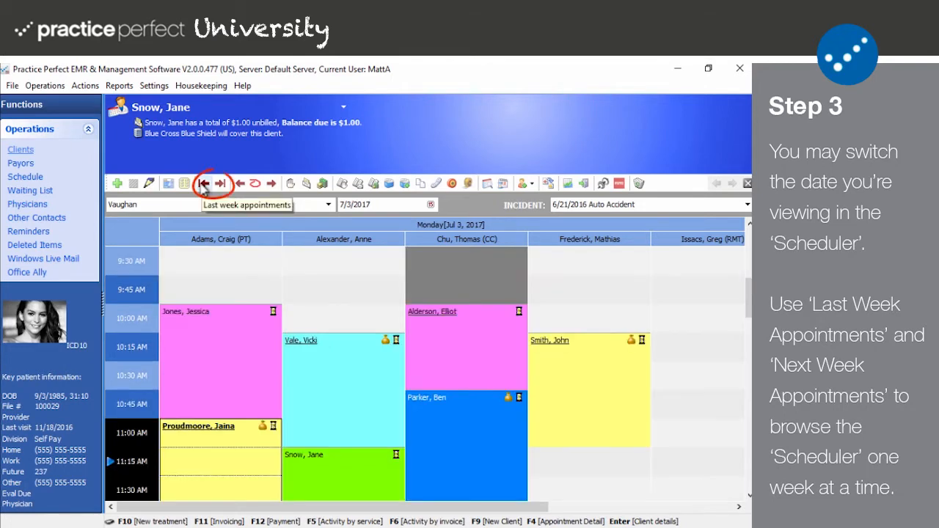
{"action": "left_click", "coordinate": [218, 183]}
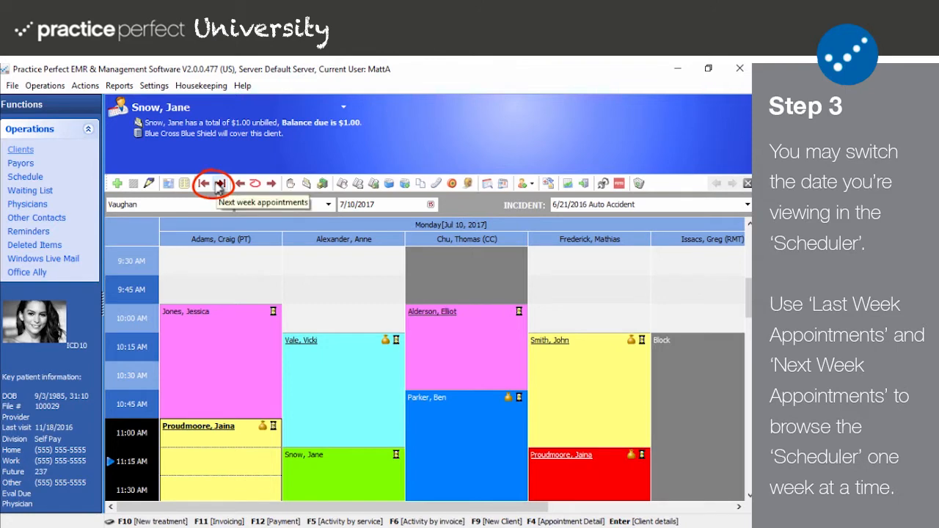
{"action": "left_click", "coordinate": [220, 184]}
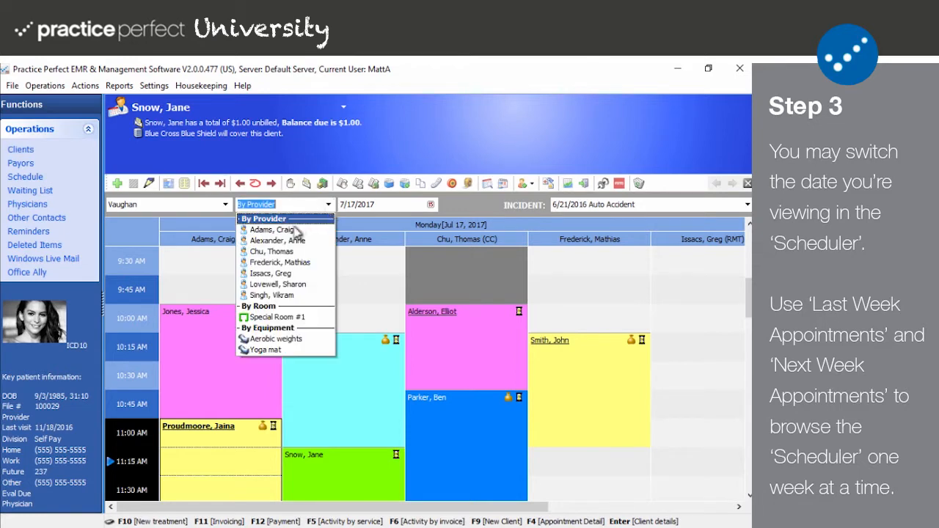
{"action": "left_click", "coordinate": [273, 229]}
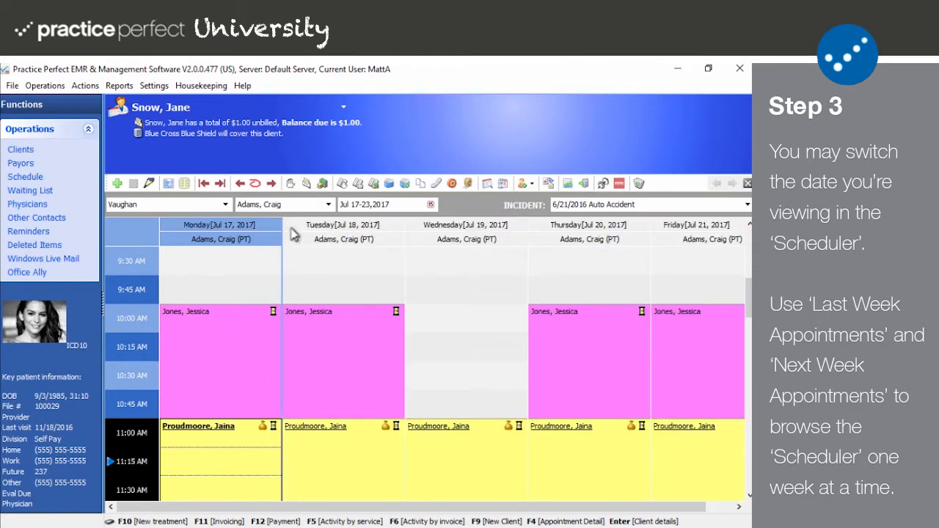
{"action": "mouse_move", "coordinate": [220, 184]}
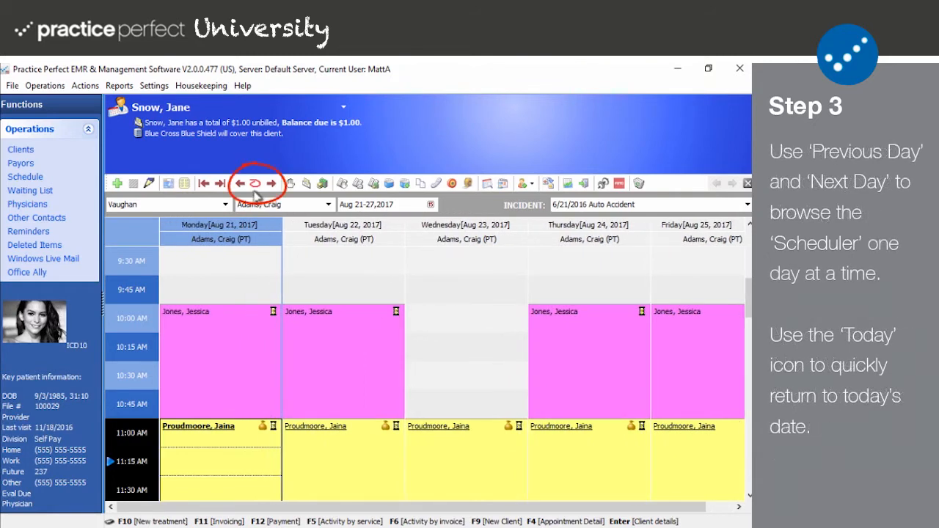
Step the schedule back a week and day by day, then jump to today, Jul 12, 2017.
{"action": "left_click", "coordinate": [237, 184]}
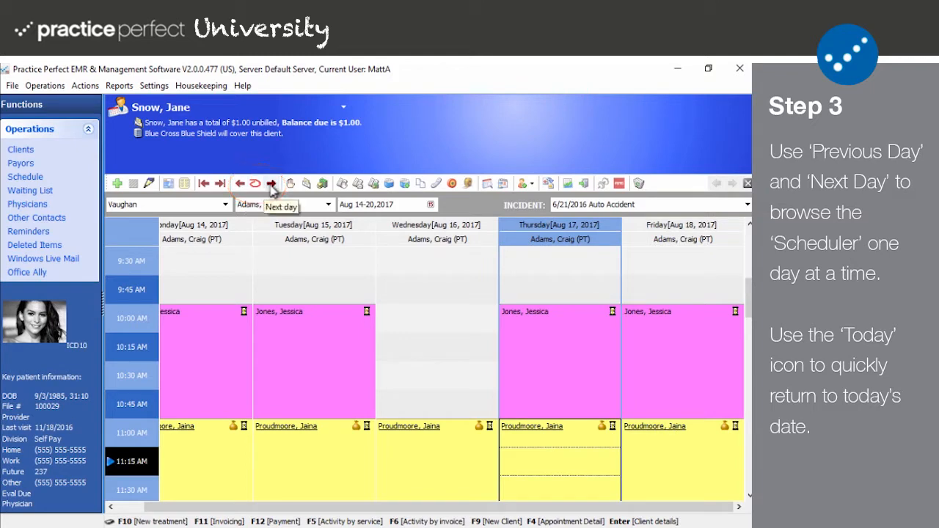
{"action": "left_click", "coordinate": [270, 183]}
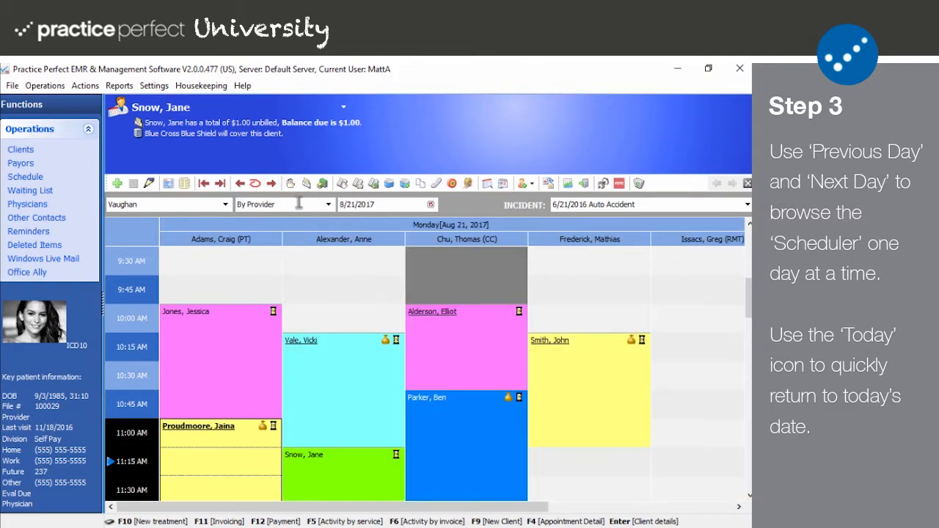
{"action": "left_click", "coordinate": [221, 182]}
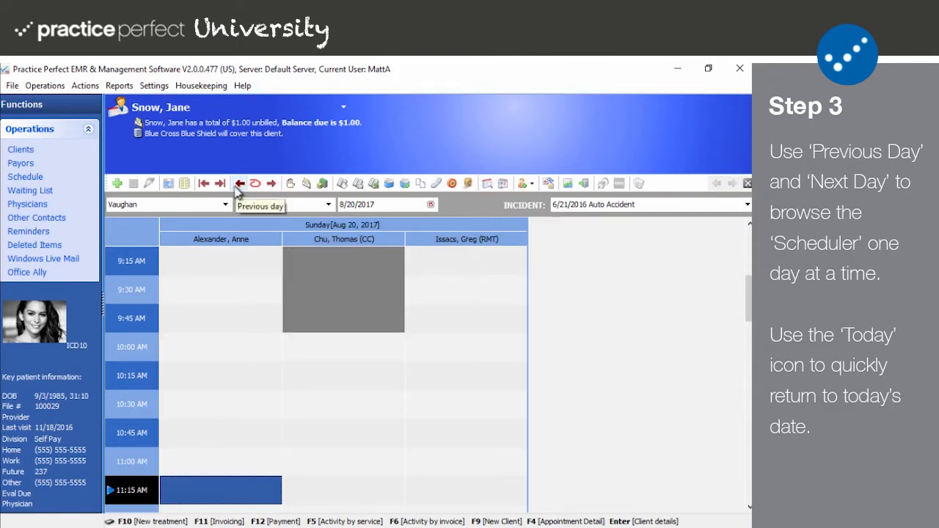
{"action": "left_click", "coordinate": [270, 182]}
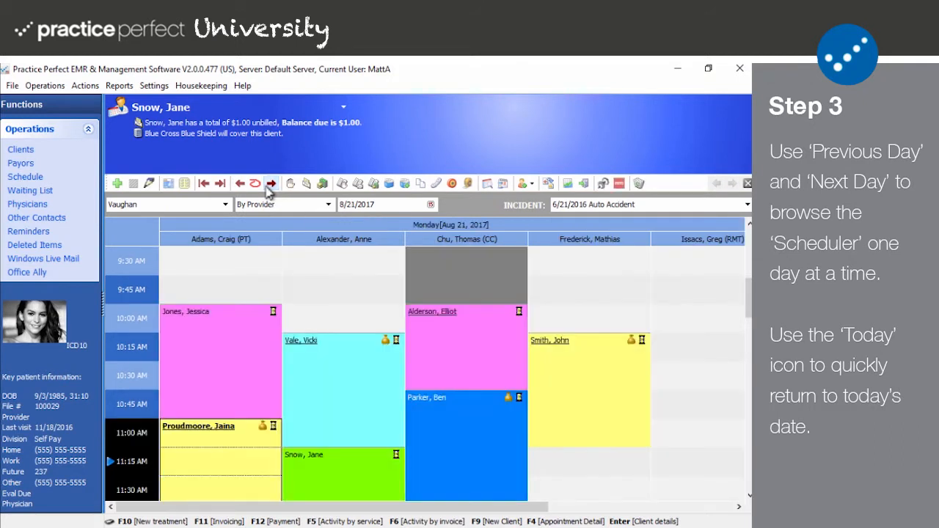
{"action": "left_click", "coordinate": [256, 182]}
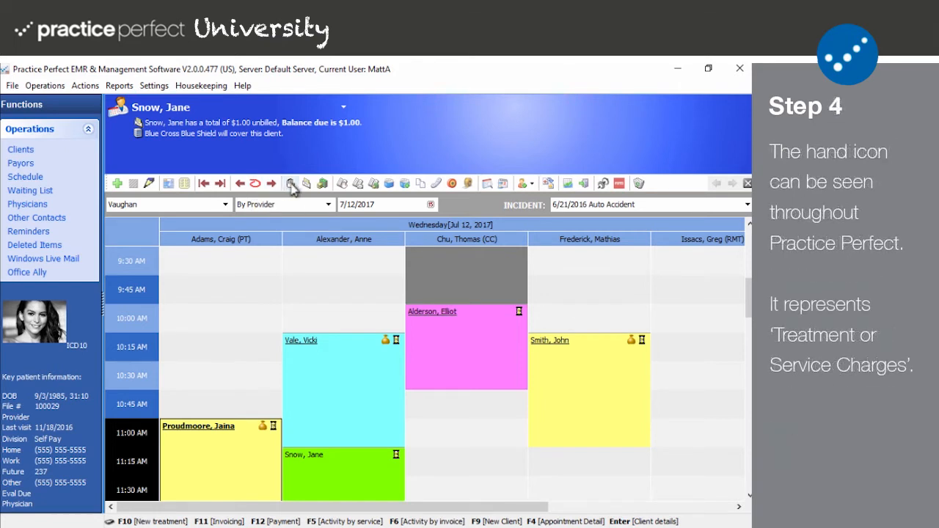
{"action": "mouse_move", "coordinate": [379, 191]}
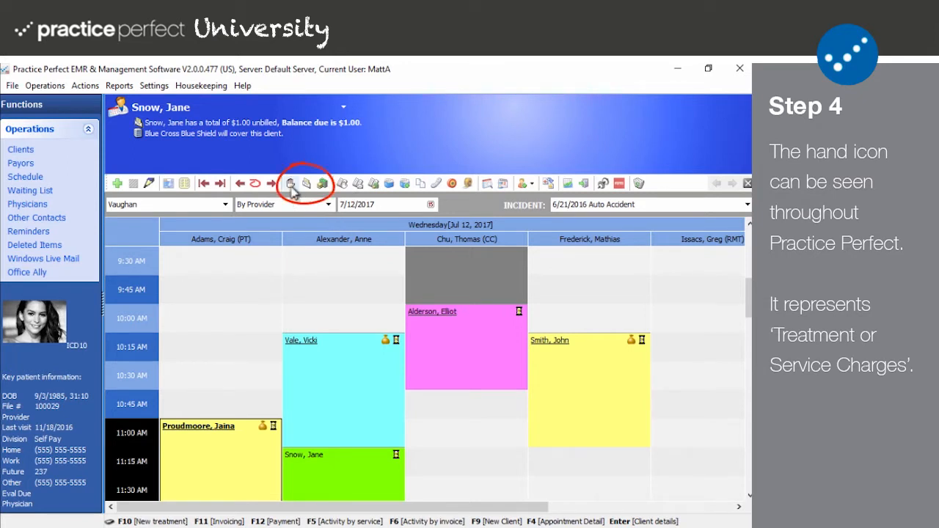
{"action": "mouse_move", "coordinate": [306, 183]}
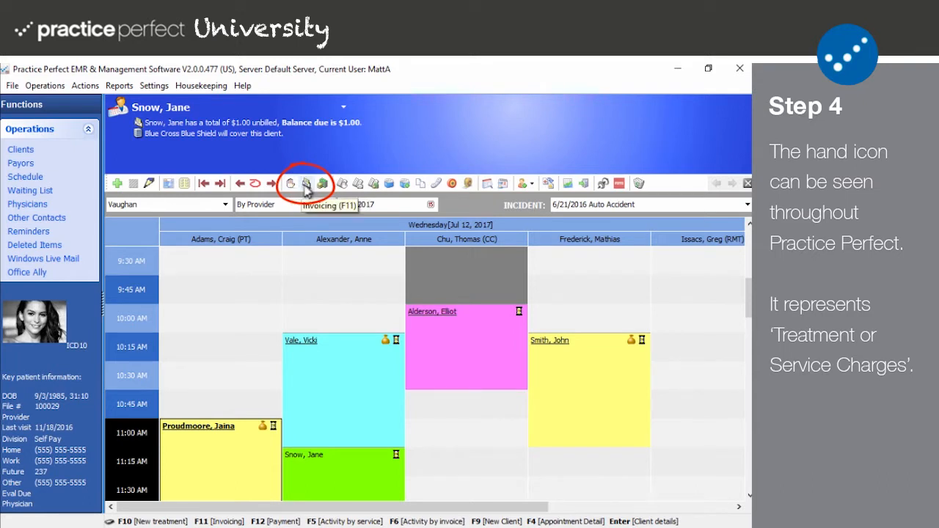
{"action": "mouse_move", "coordinate": [323, 183]}
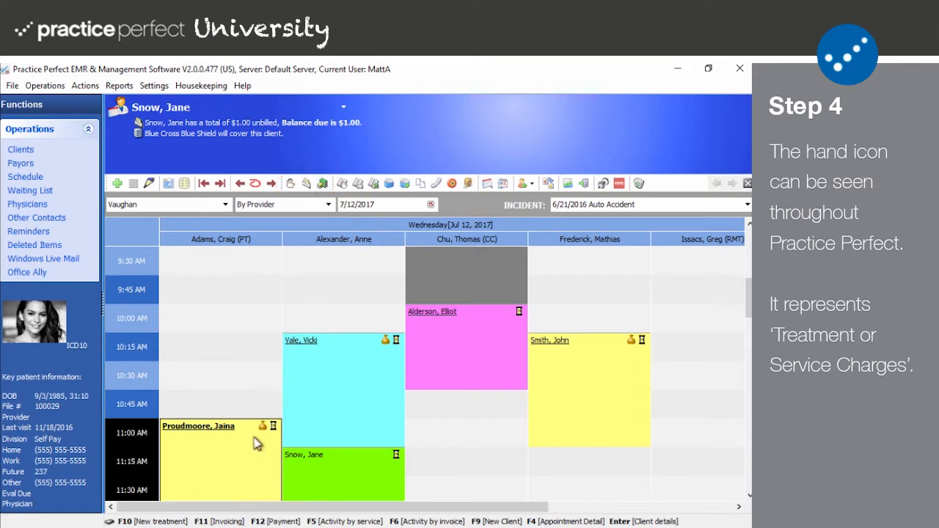
Post a $50 30-minute deep tissue massage treatment charge for Proudmoore, Jaina.
{"action": "left_click", "coordinate": [220, 433]}
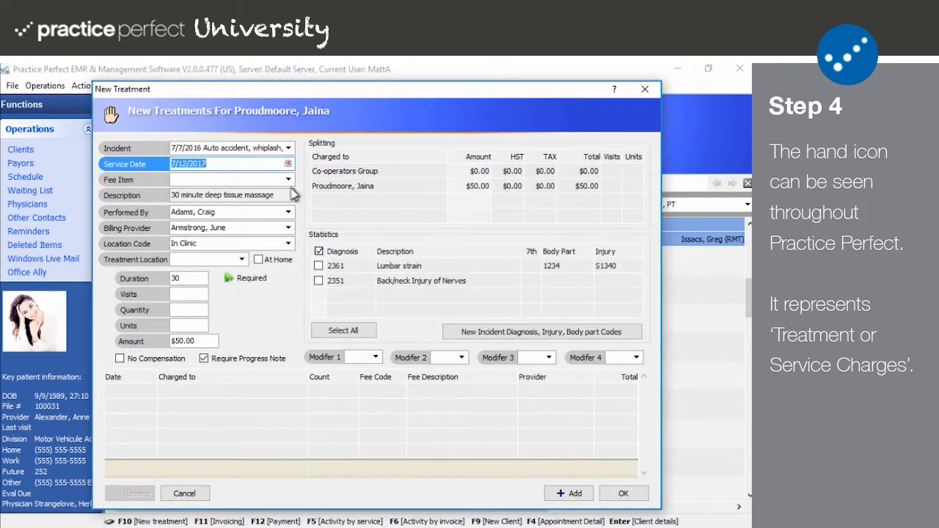
{"action": "mouse_move", "coordinate": [571, 490]}
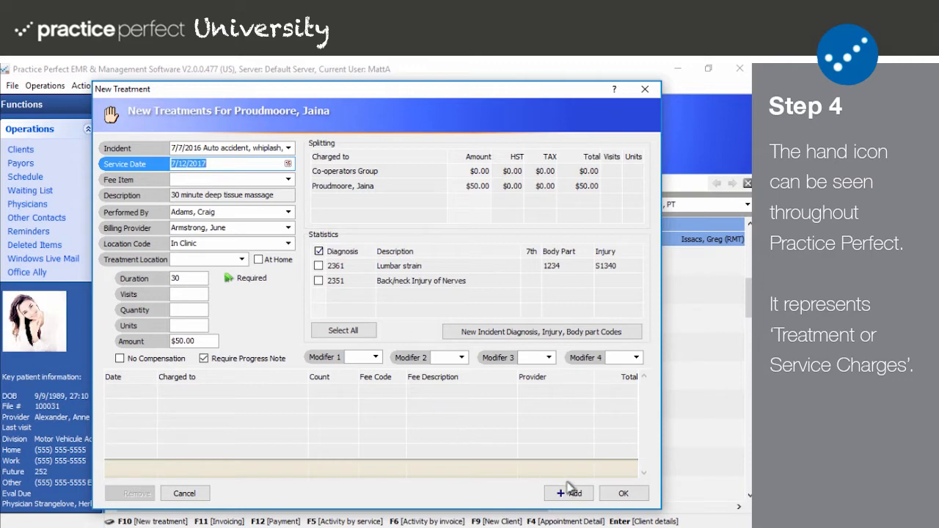
{"action": "left_click", "coordinate": [570, 493]}
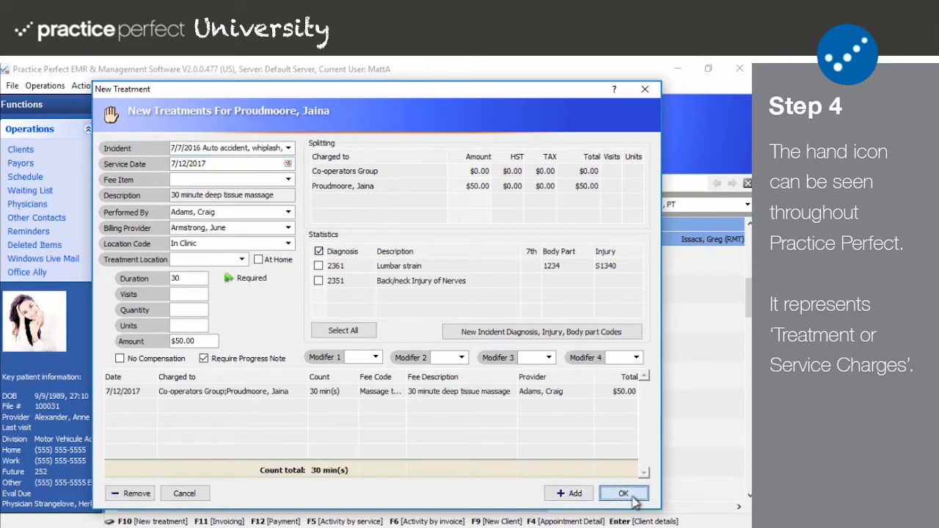
{"action": "left_click", "coordinate": [623, 493]}
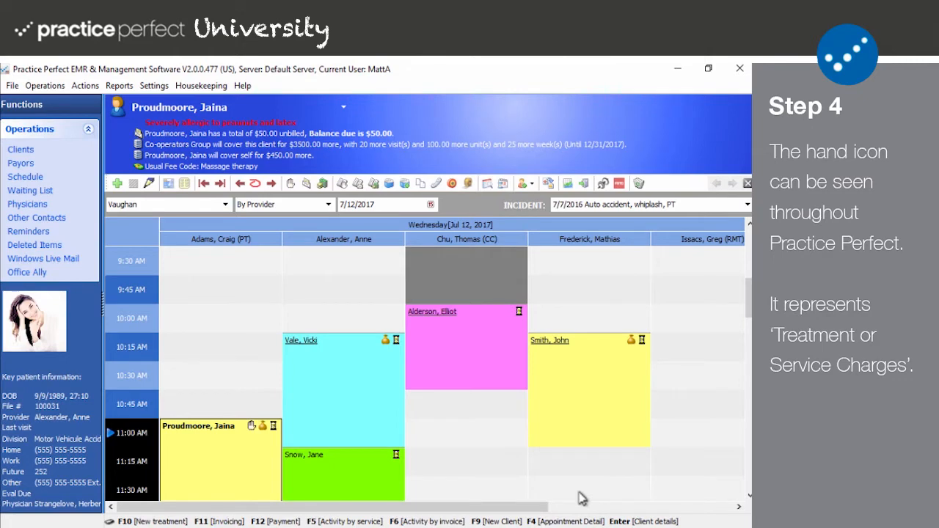
{"action": "mouse_move", "coordinate": [308, 188]}
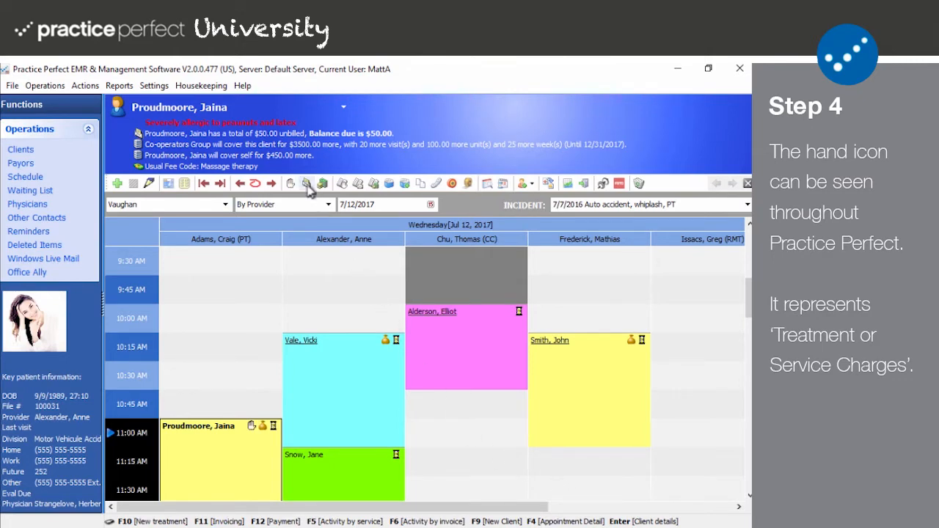
Produce and post Proudmoore, Jaina's $50.00 invoice without printing it.
{"action": "left_click", "coordinate": [323, 184]}
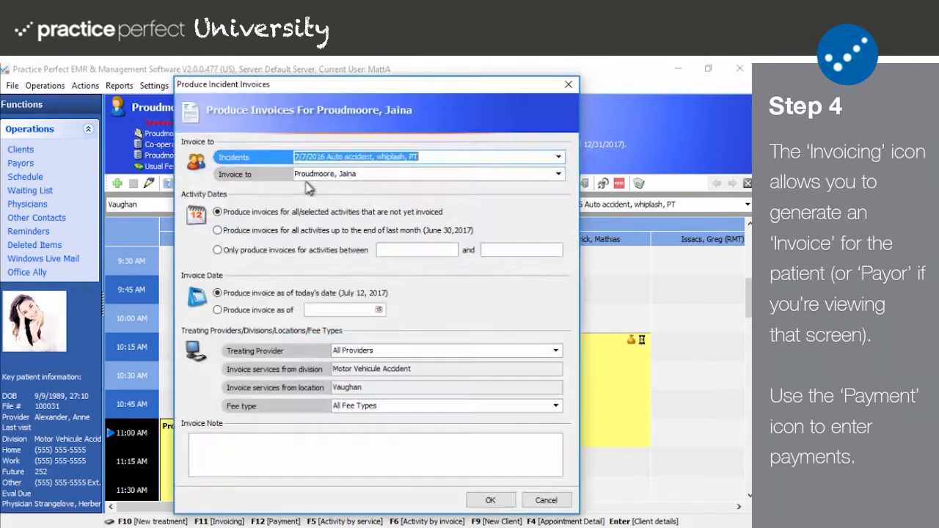
{"action": "mouse_move", "coordinate": [448, 349]}
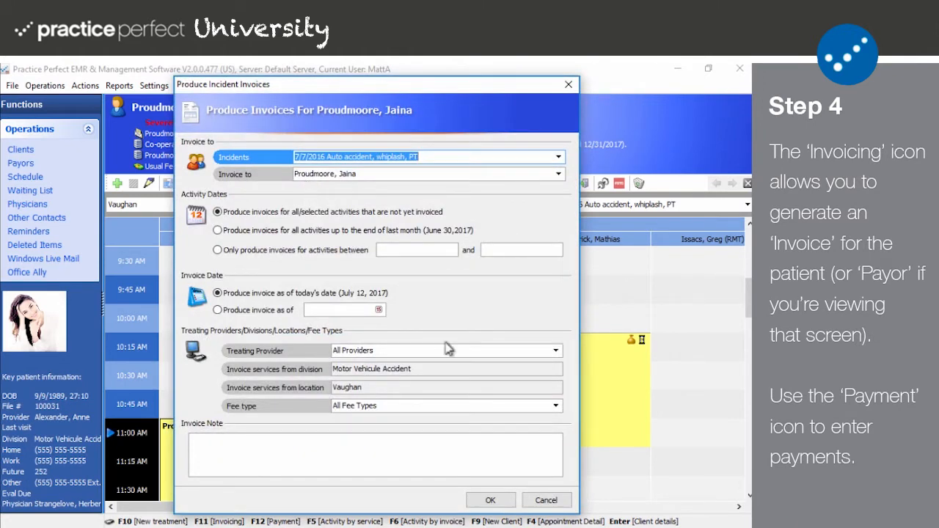
{"action": "left_click", "coordinate": [490, 499]}
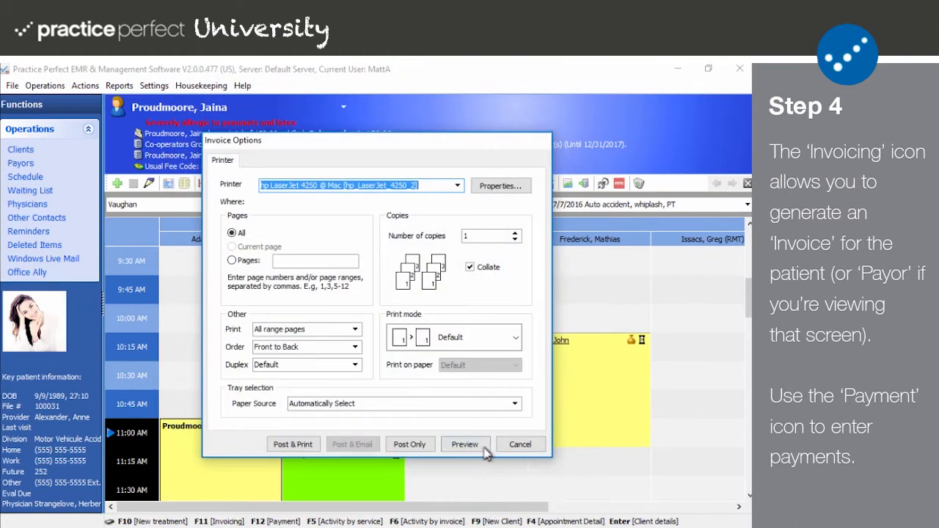
{"action": "mouse_move", "coordinate": [410, 443]}
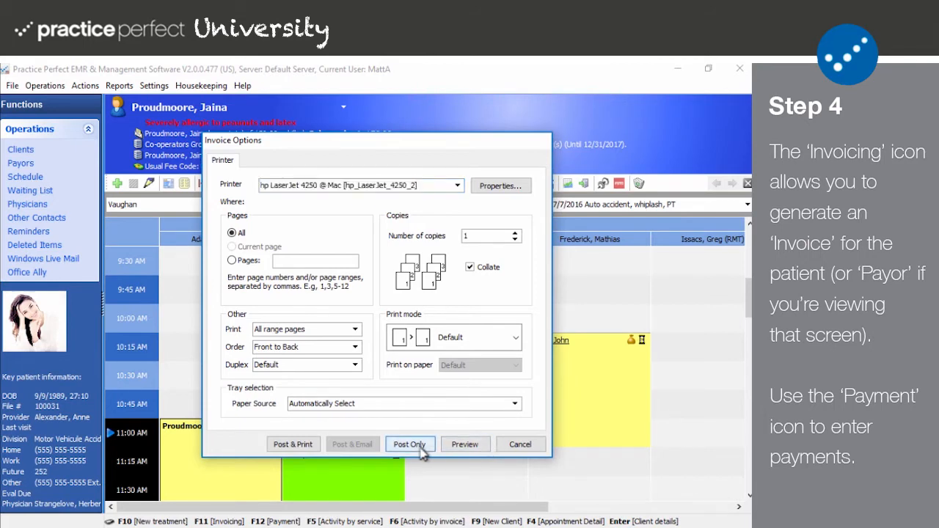
{"action": "left_click", "coordinate": [409, 443]}
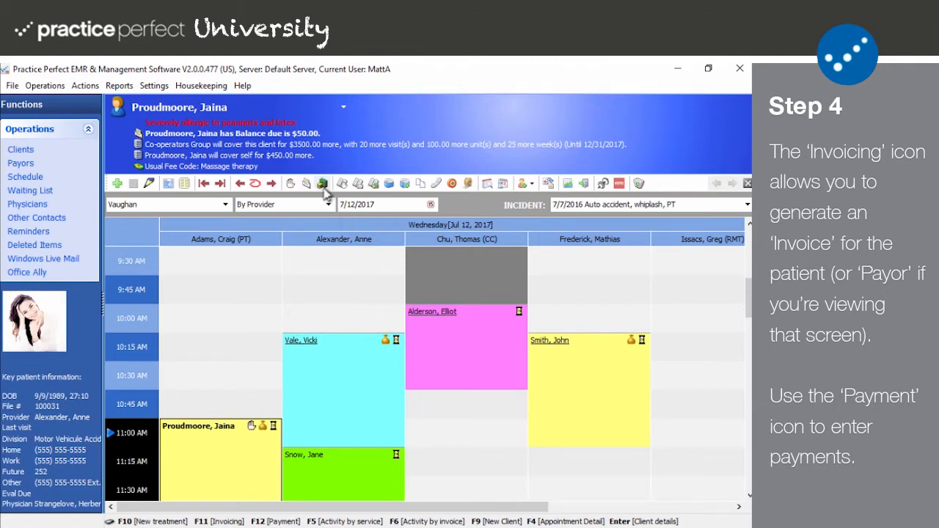
Record Proudmoore, Jaina's $50.00 payment with Cash as the method.
{"action": "left_click", "coordinate": [322, 182]}
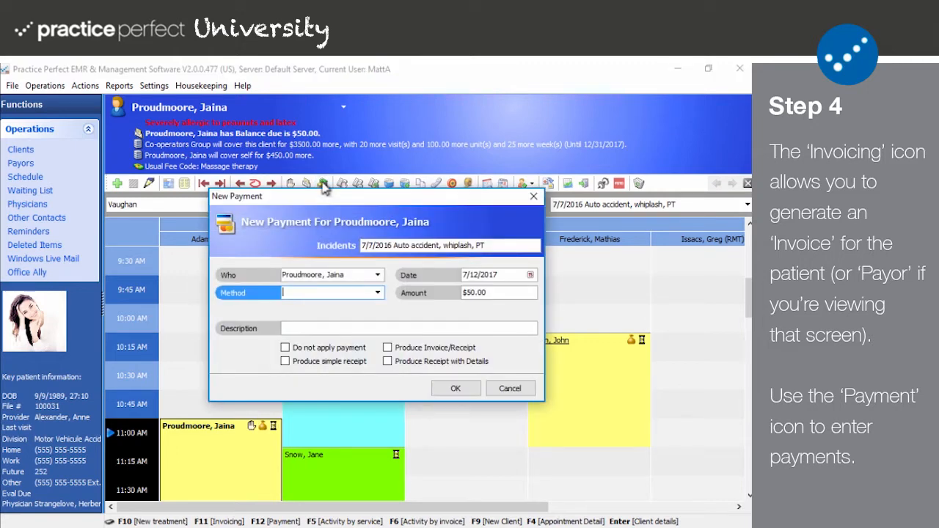
{"action": "left_click", "coordinate": [377, 292]}
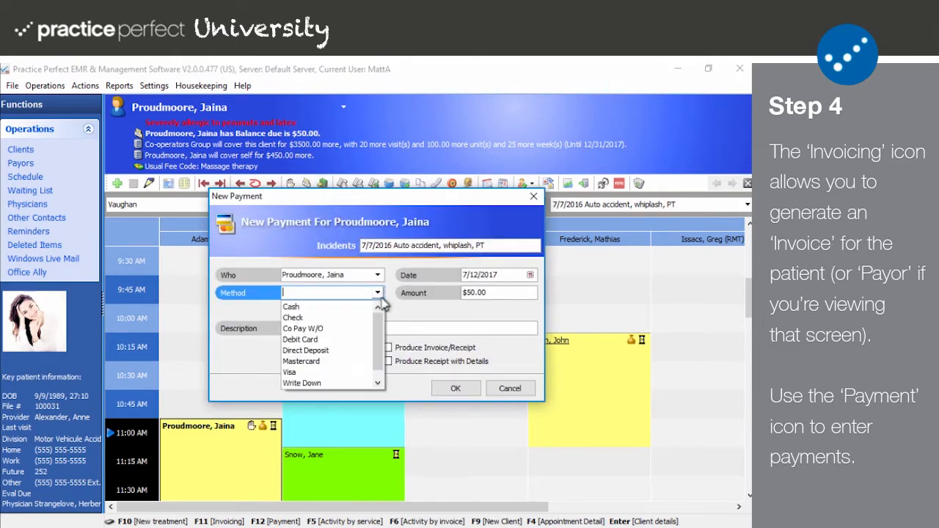
{"action": "left_click", "coordinate": [291, 306]}
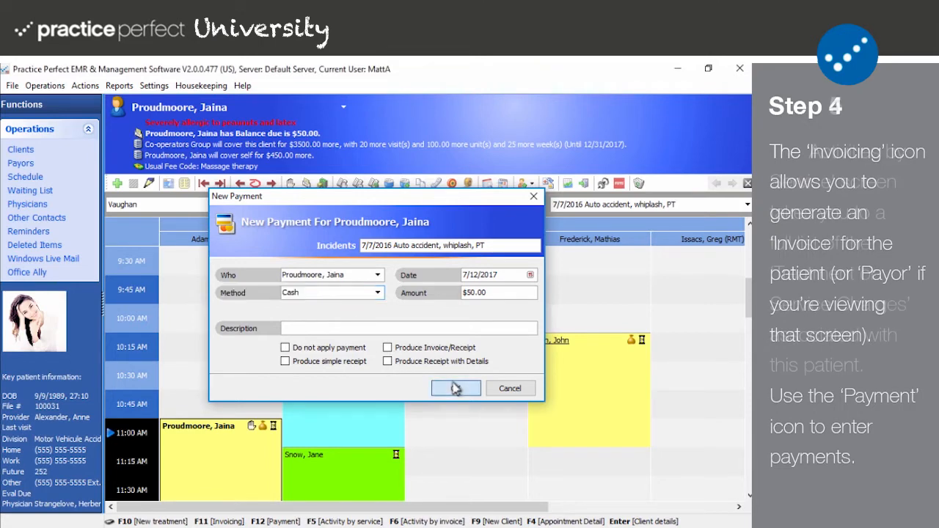
{"action": "left_click", "coordinate": [455, 388]}
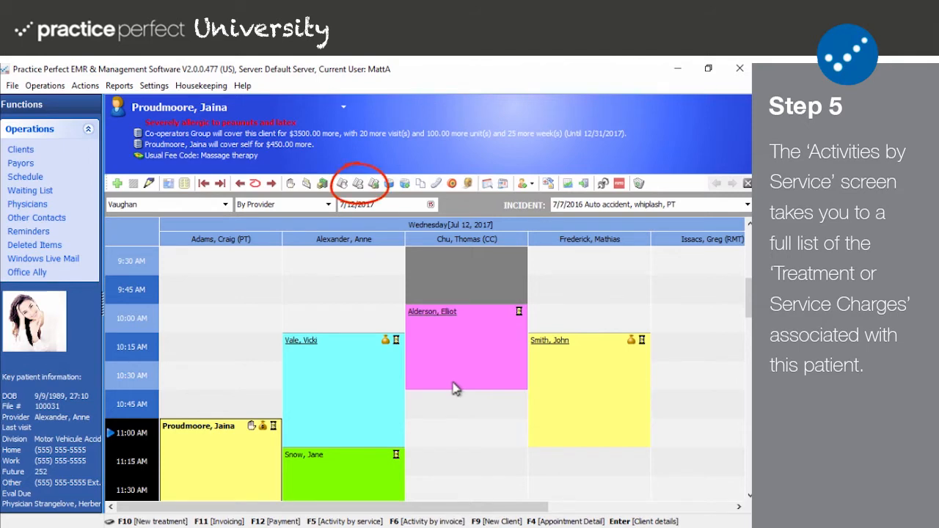
{"action": "mouse_move", "coordinate": [393, 274]}
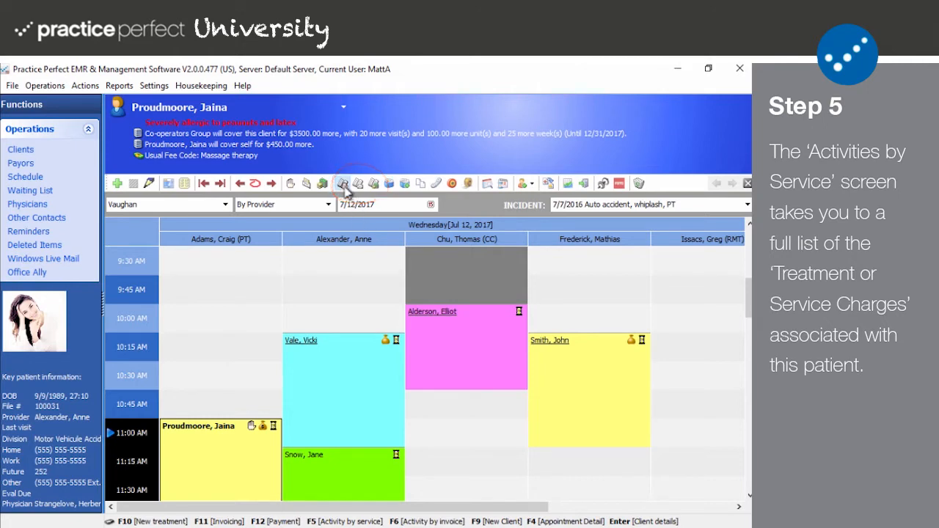
{"action": "left_click", "coordinate": [343, 182]}
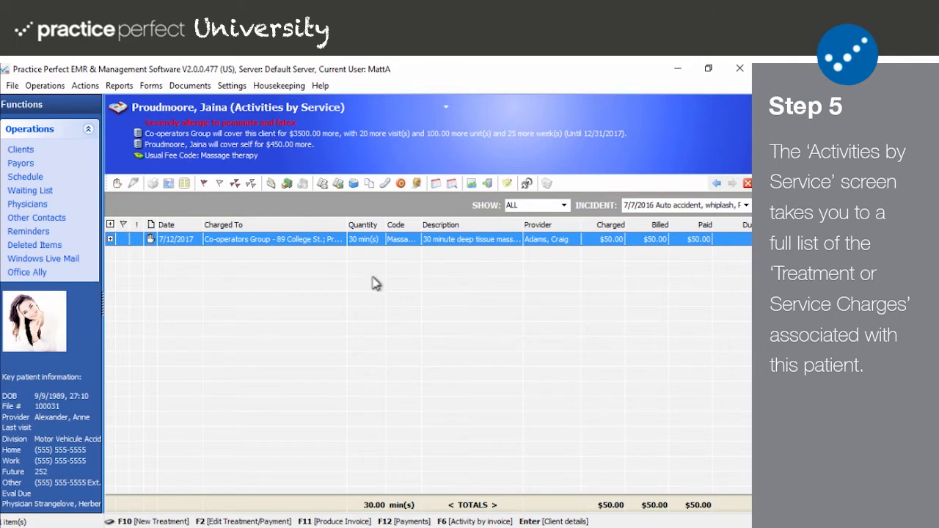
{"action": "mouse_move", "coordinate": [402, 284]}
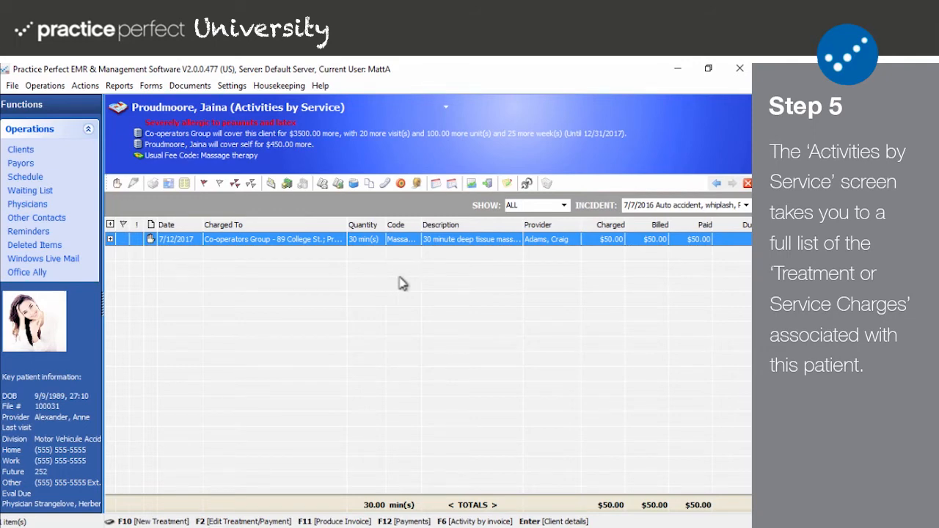
{"action": "mouse_move", "coordinate": [711, 197]}
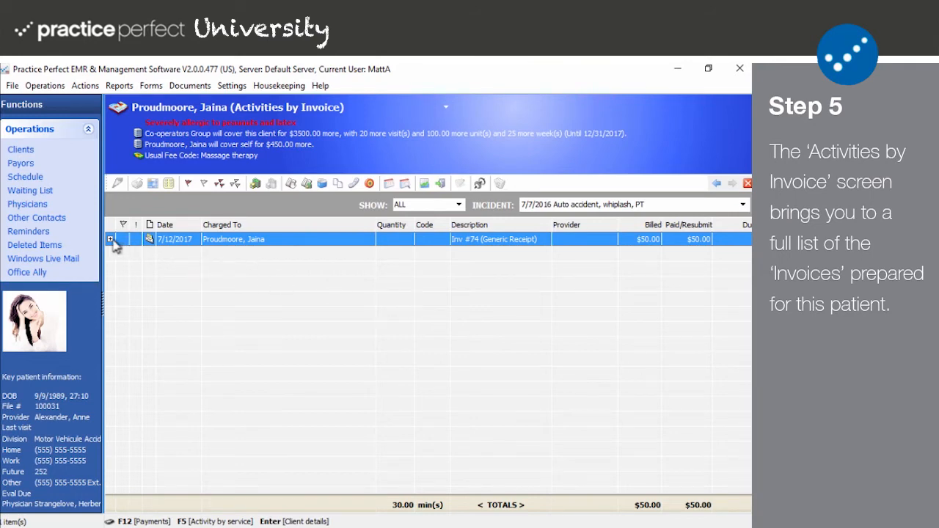
{"action": "left_click", "coordinate": [110, 239]}
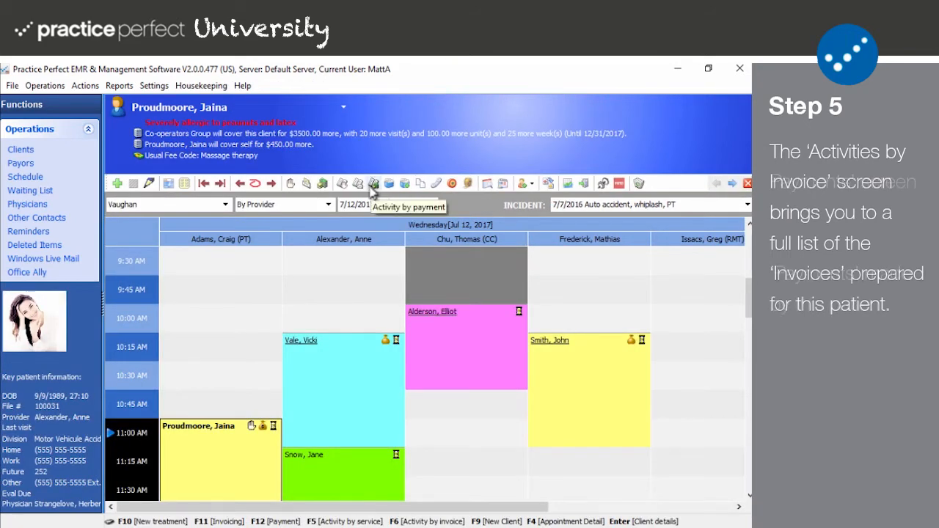
{"action": "left_click", "coordinate": [372, 183]}
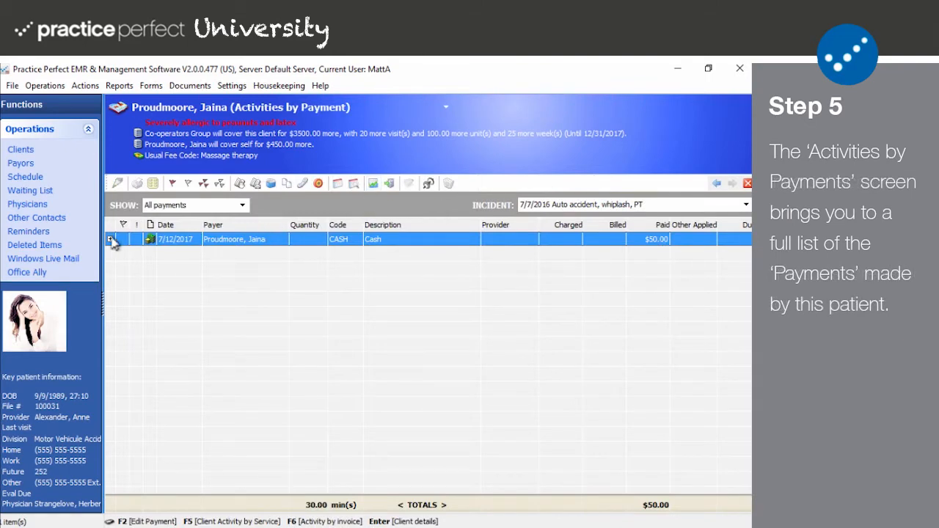
{"action": "left_click", "coordinate": [112, 238]}
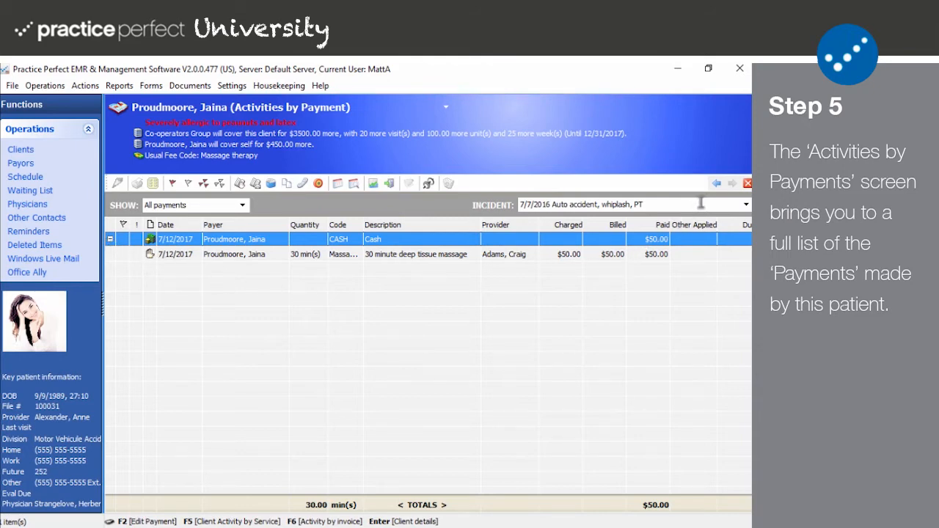
{"action": "left_click", "coordinate": [716, 182]}
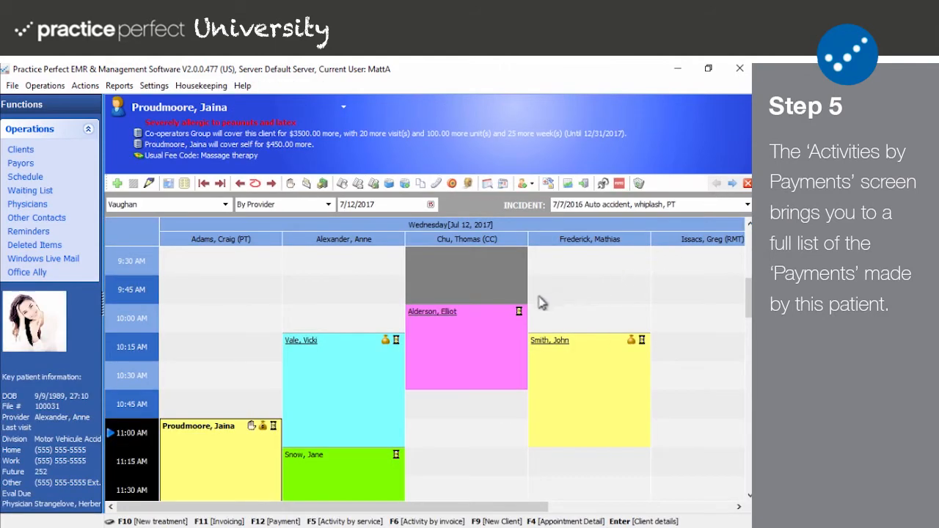
{"action": "mouse_move", "coordinate": [381, 299]}
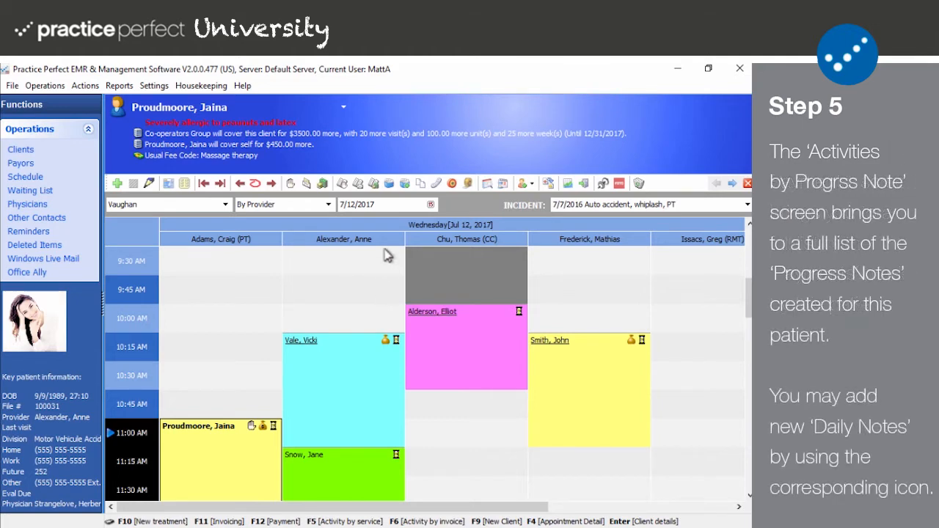
{"action": "left_click", "coordinate": [384, 184]}
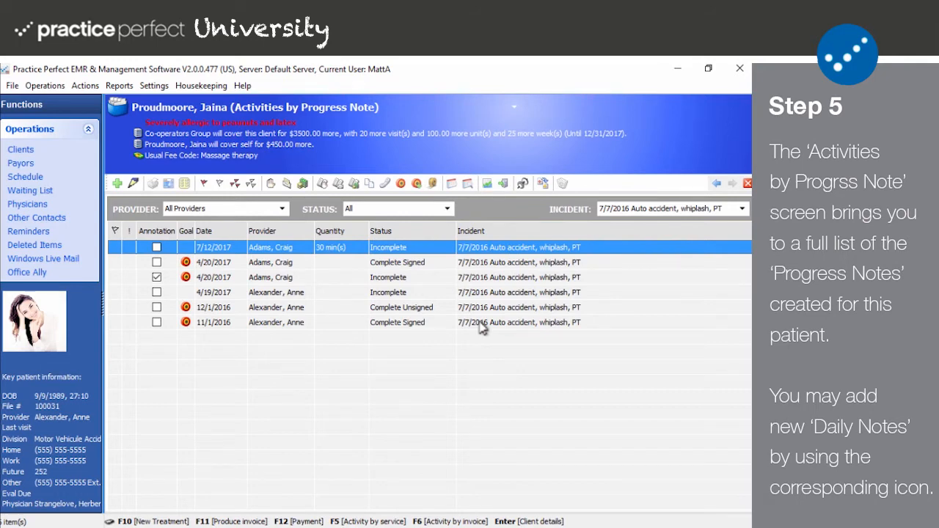
{"action": "left_click", "coordinate": [741, 208]}
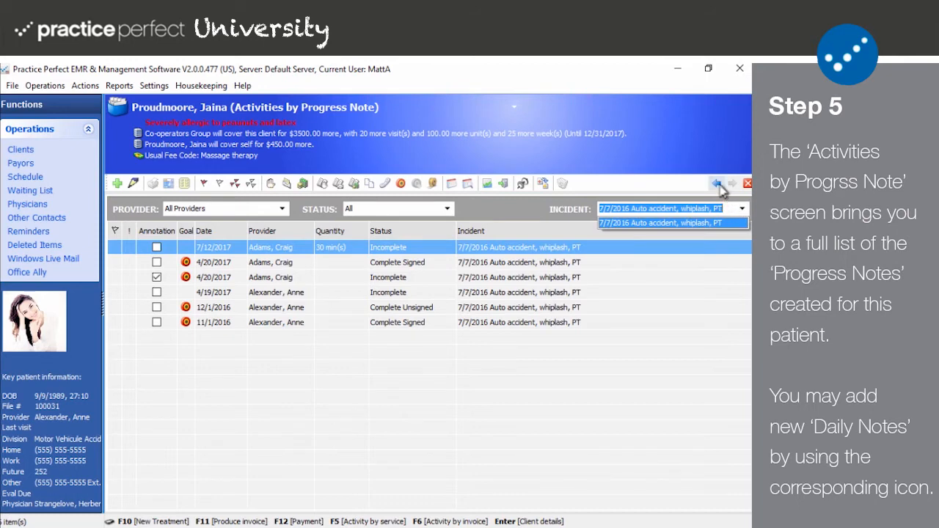
{"action": "left_click", "coordinate": [402, 183]}
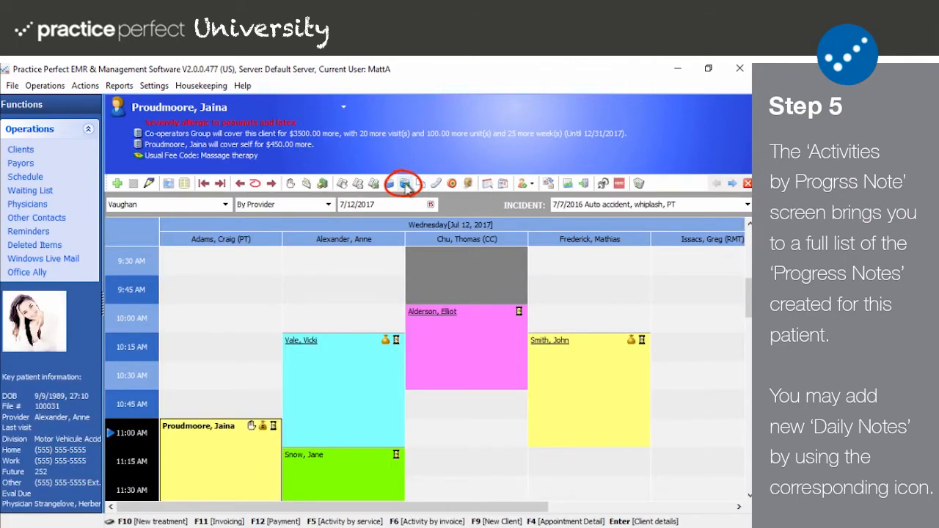
{"action": "mouse_move", "coordinate": [406, 183]}
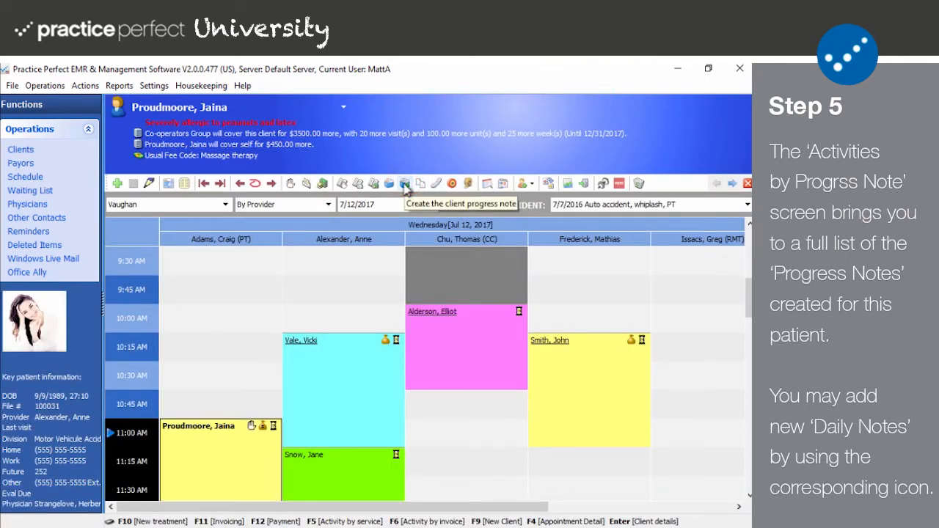
{"action": "left_click", "coordinate": [405, 182]}
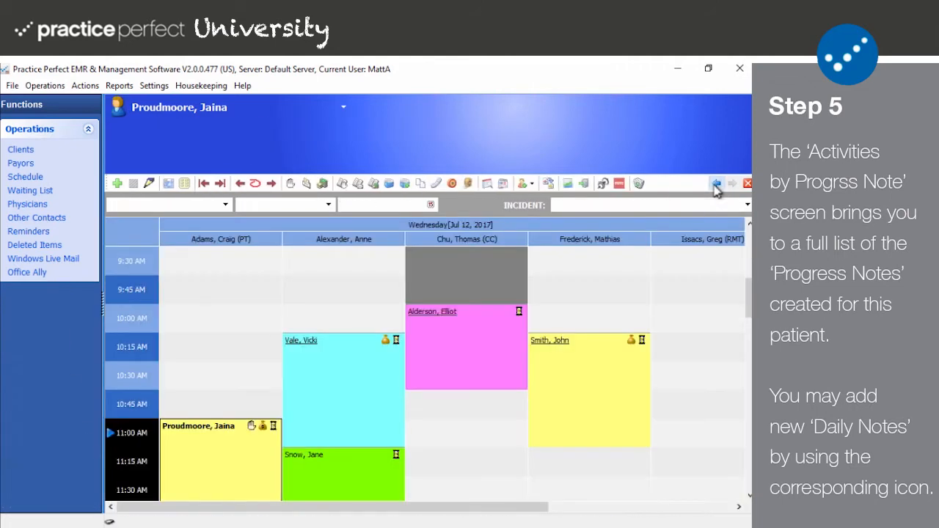
{"action": "left_click", "coordinate": [420, 183]}
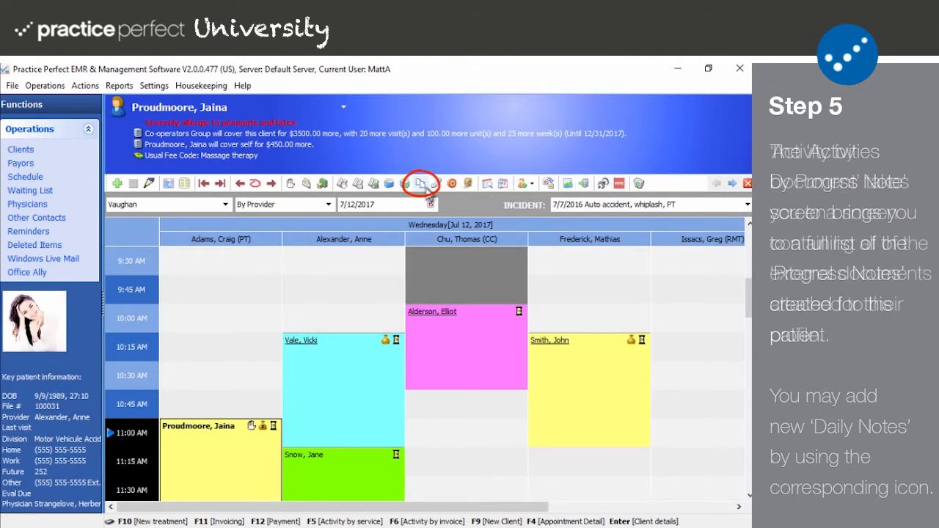
{"action": "left_click", "coordinate": [422, 182]}
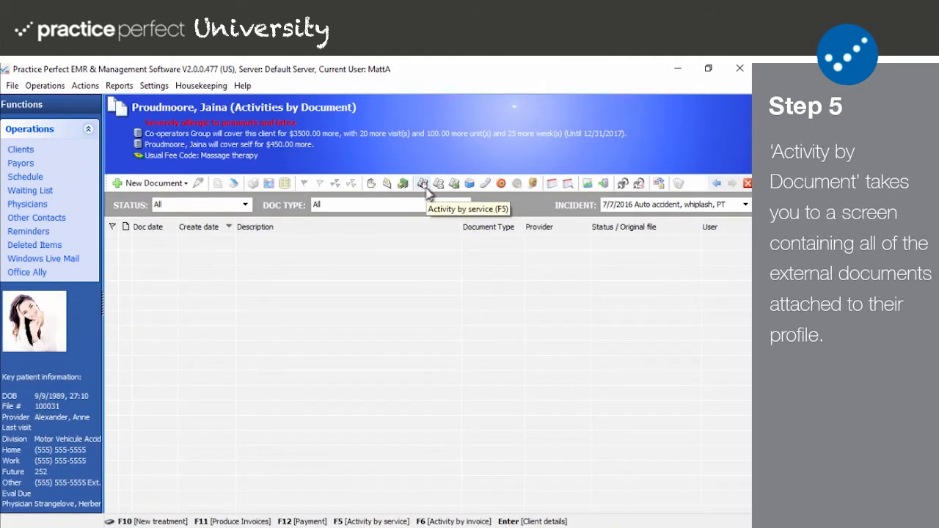
{"action": "mouse_move", "coordinate": [455, 243]}
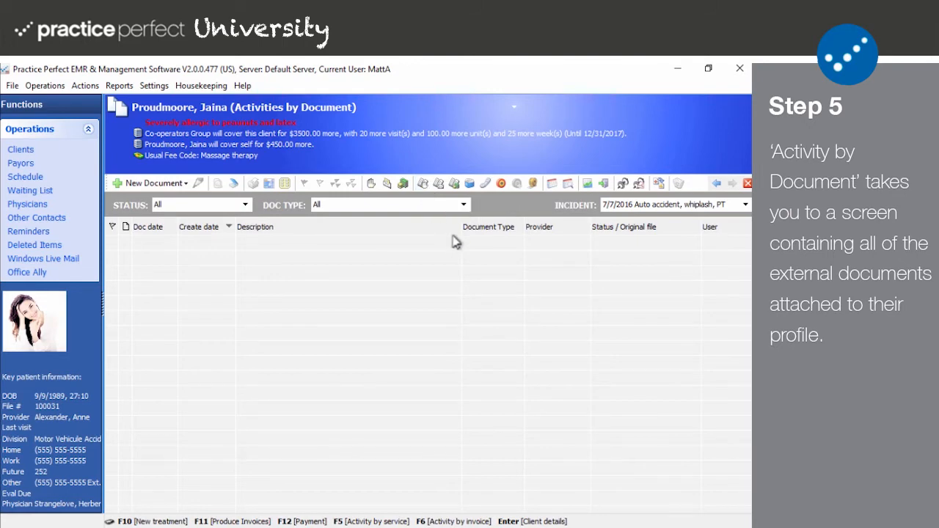
{"action": "mouse_move", "coordinate": [634, 238]}
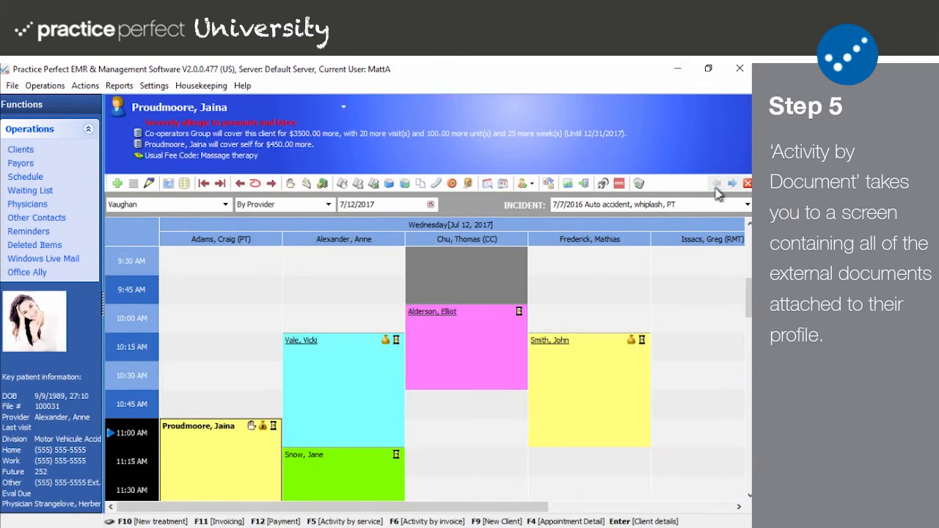
{"action": "mouse_move", "coordinate": [381, 328]}
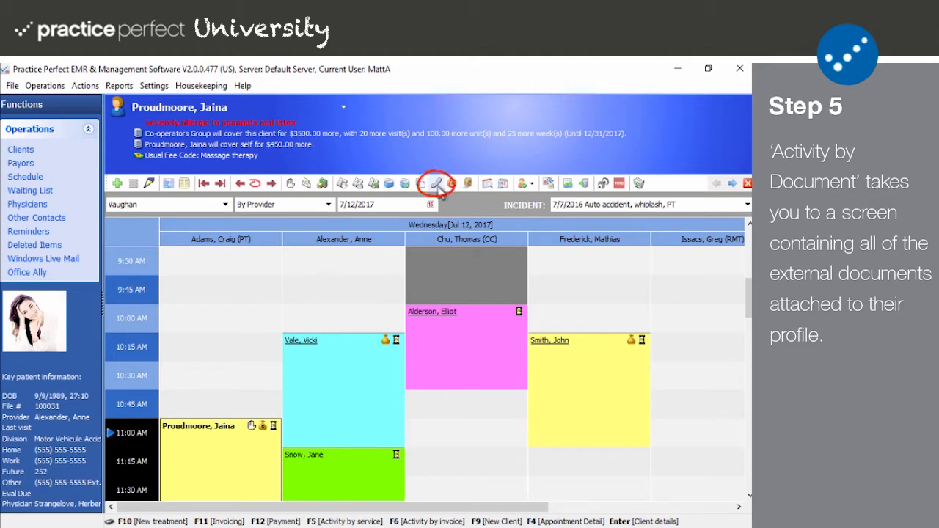
{"action": "left_click", "coordinate": [437, 184]}
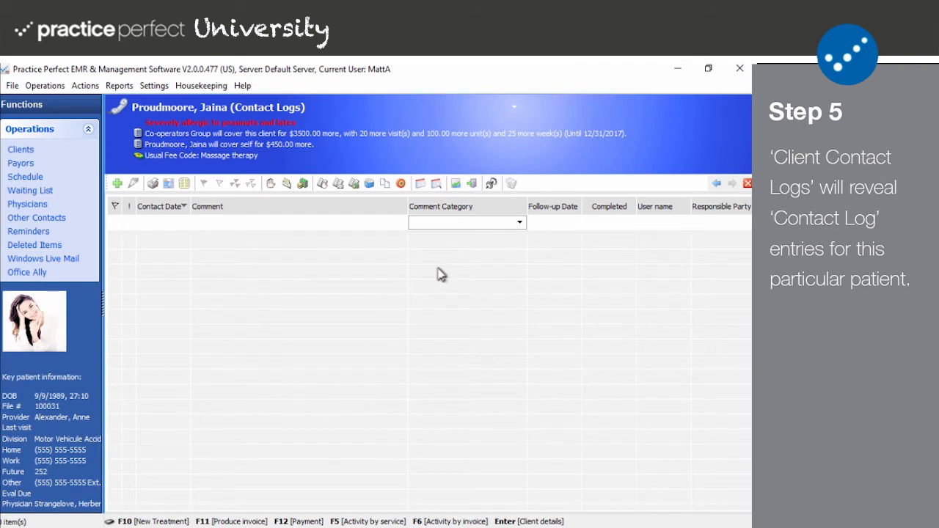
{"action": "mouse_move", "coordinate": [497, 270]}
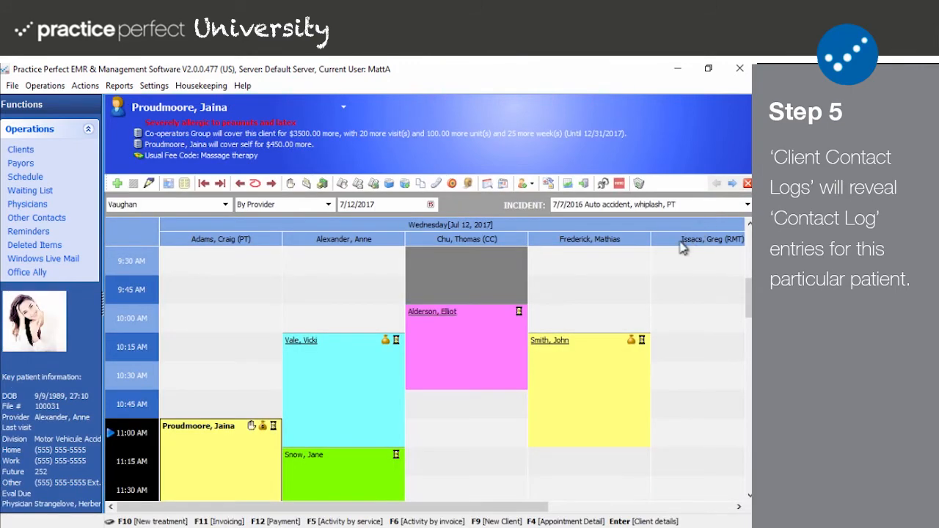
{"action": "mouse_move", "coordinate": [261, 350]}
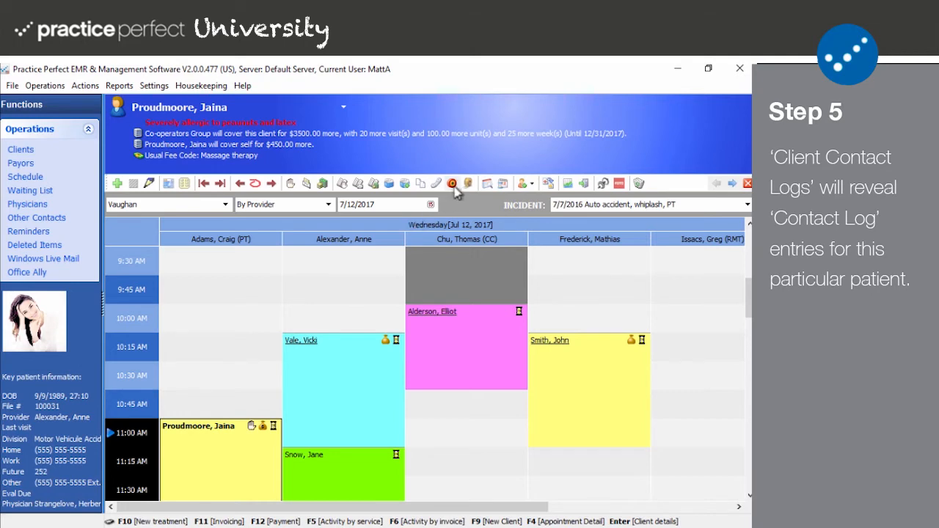
{"action": "left_click", "coordinate": [452, 183]}
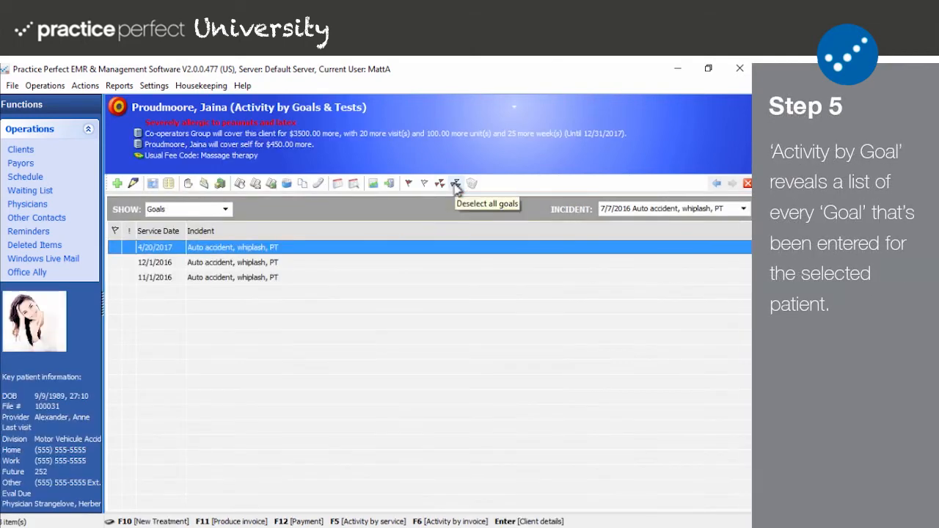
{"action": "mouse_move", "coordinate": [470, 292]}
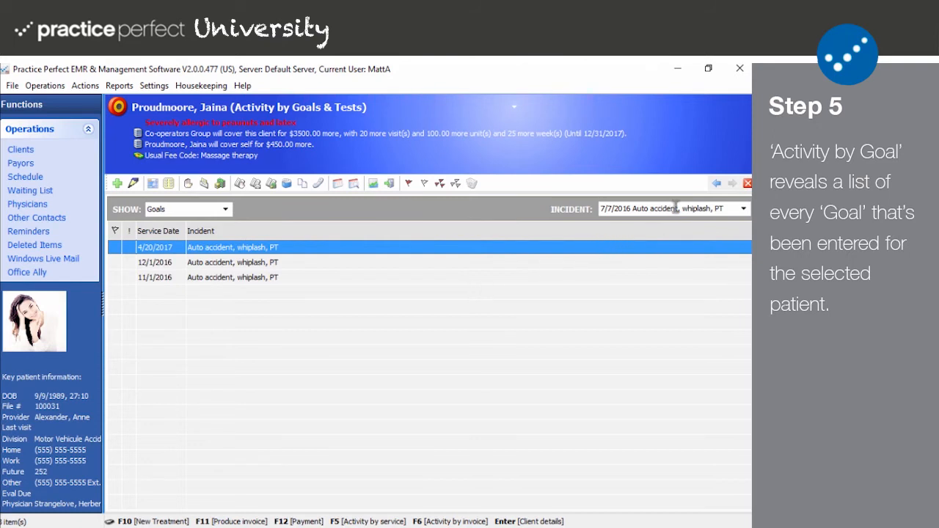
{"action": "mouse_move", "coordinate": [708, 197]}
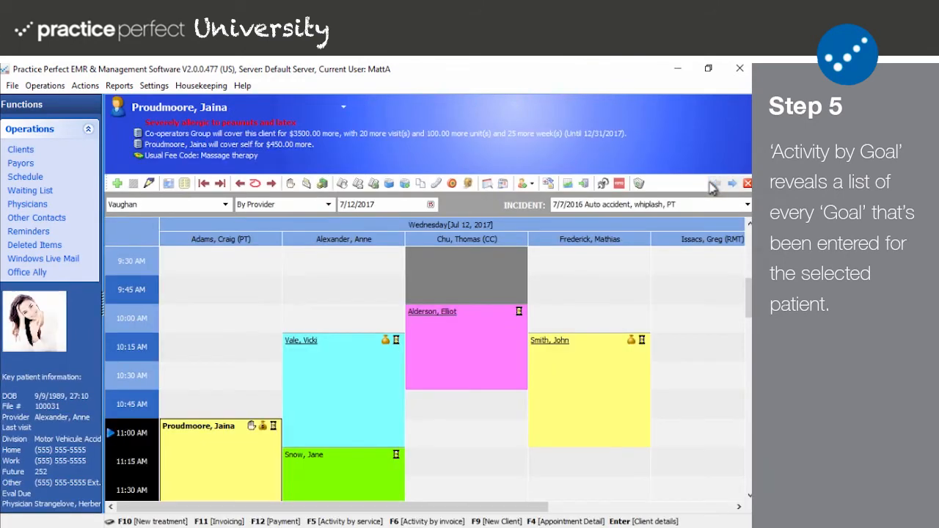
{"action": "mouse_move", "coordinate": [537, 270]}
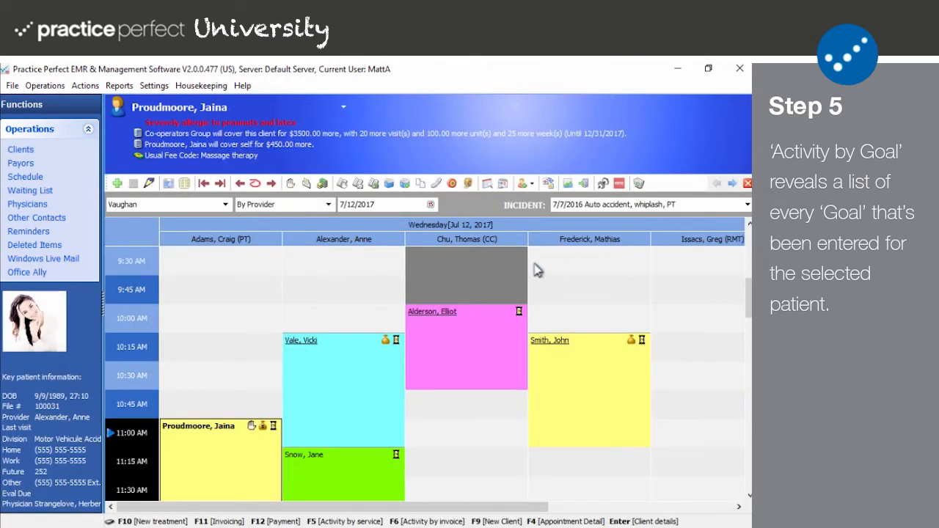
{"action": "left_click", "coordinate": [467, 184]}
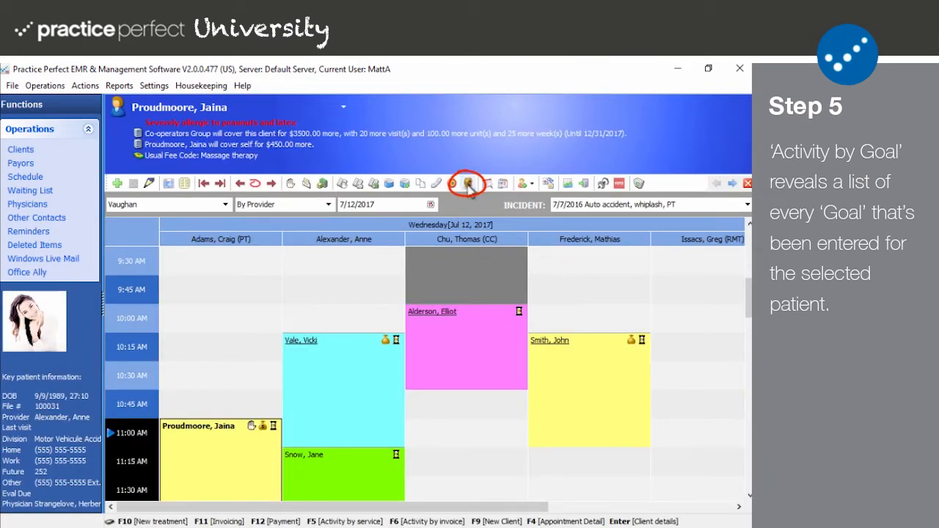
{"action": "left_click", "coordinate": [467, 183]}
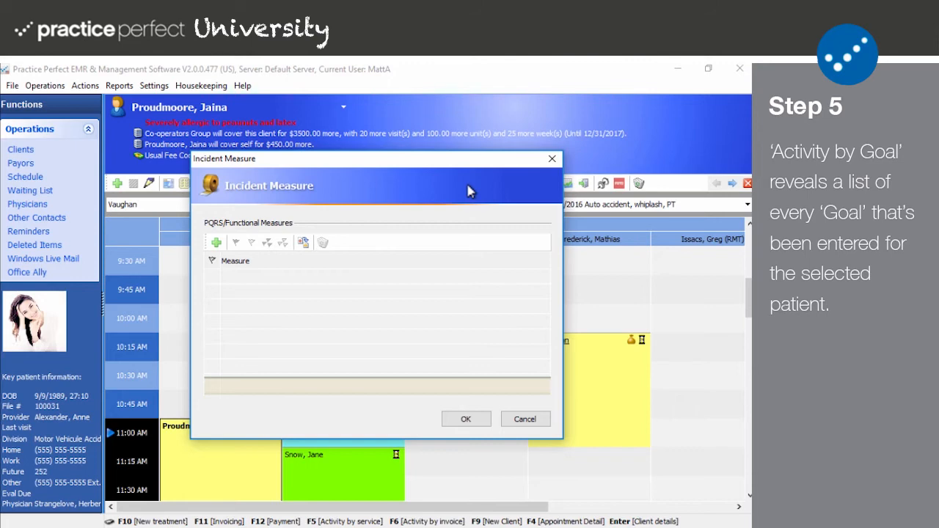
{"action": "mouse_move", "coordinate": [470, 294]}
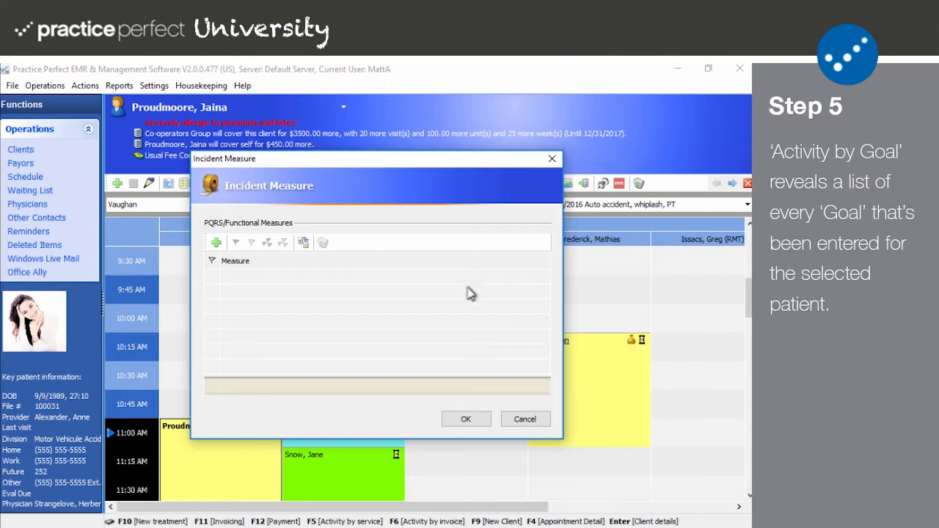
{"action": "left_click", "coordinate": [526, 420]}
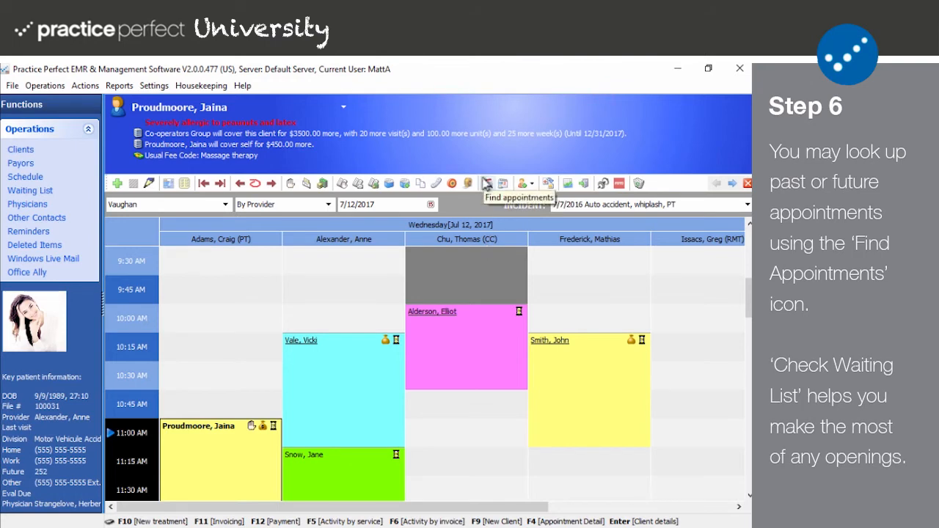
{"action": "left_click", "coordinate": [487, 182]}
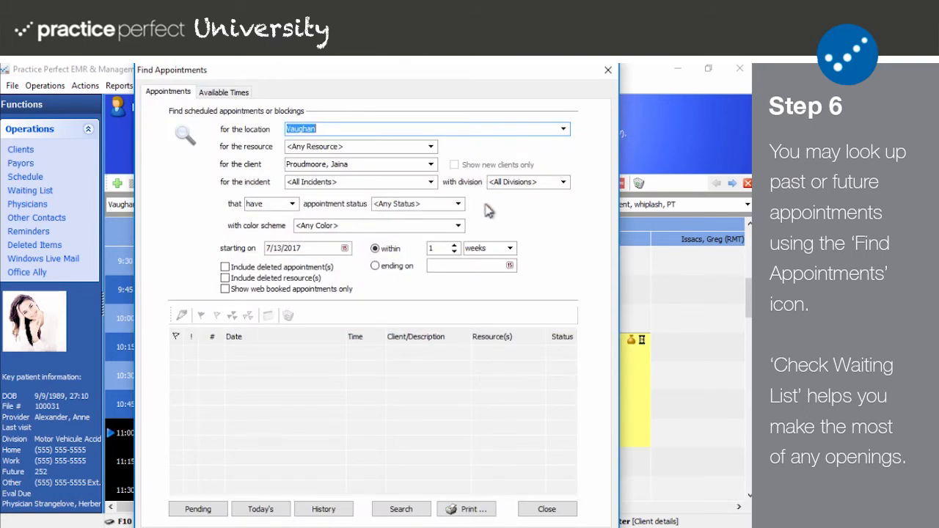
{"action": "mouse_move", "coordinate": [496, 370]}
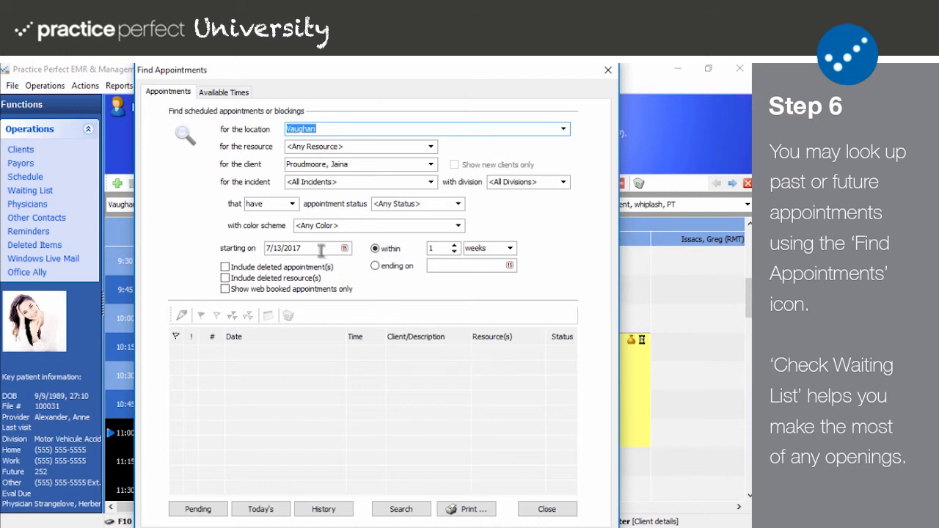
{"action": "left_click", "coordinate": [223, 91]}
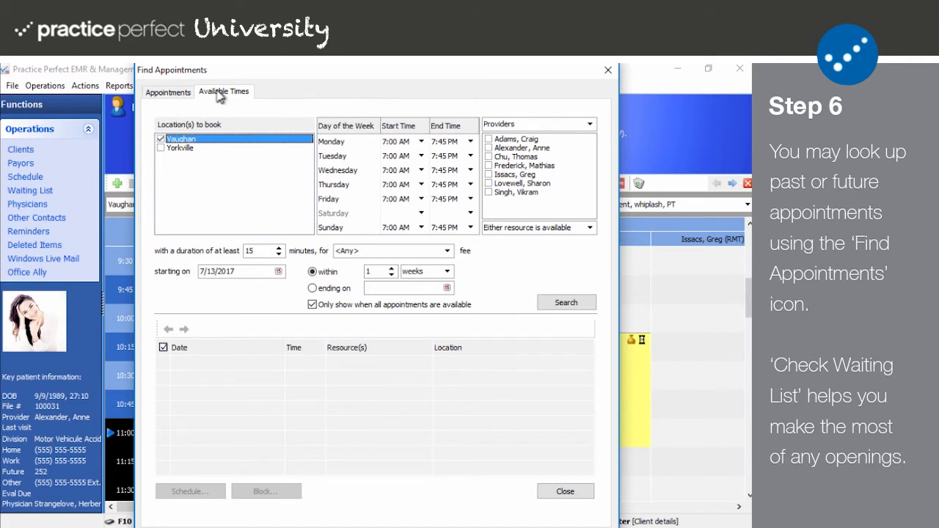
{"action": "mouse_move", "coordinate": [558, 460]}
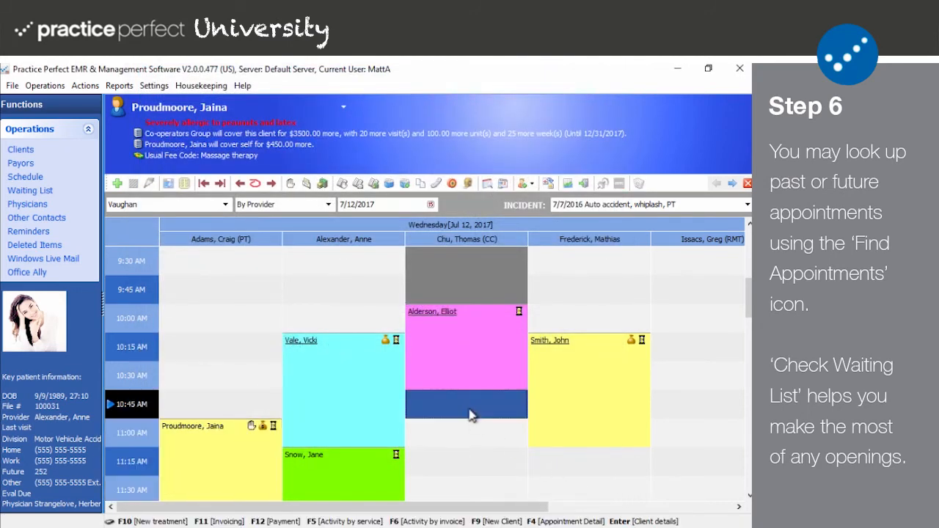
Scroll the scheduler grid down to show appointments from 9:45 onward.
{"action": "scroll", "scroll_direction": "down", "scroll_amount": 3}
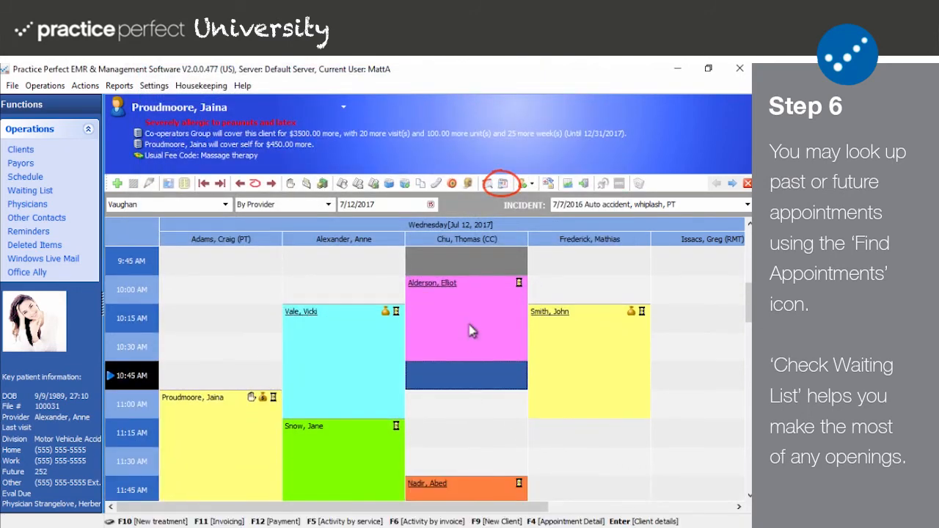
{"action": "mouse_move", "coordinate": [505, 182]}
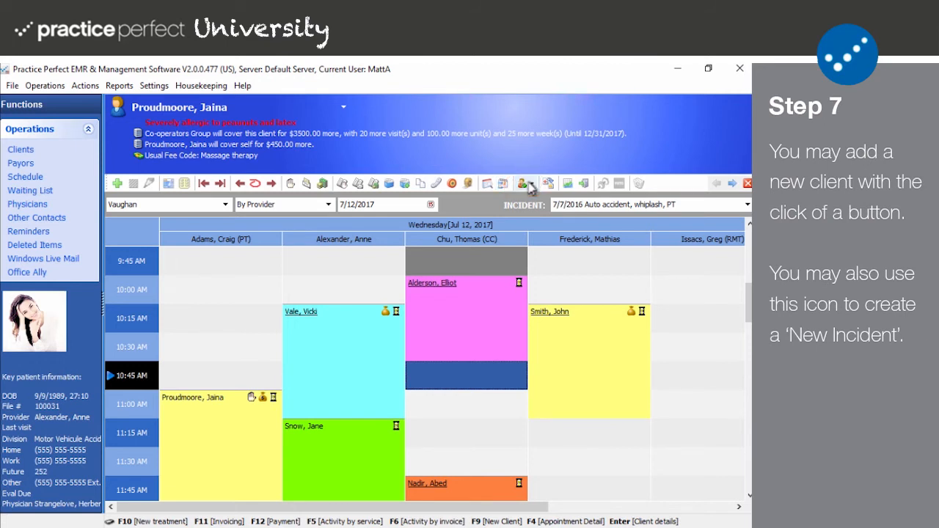
{"action": "left_click", "coordinate": [535, 183]}
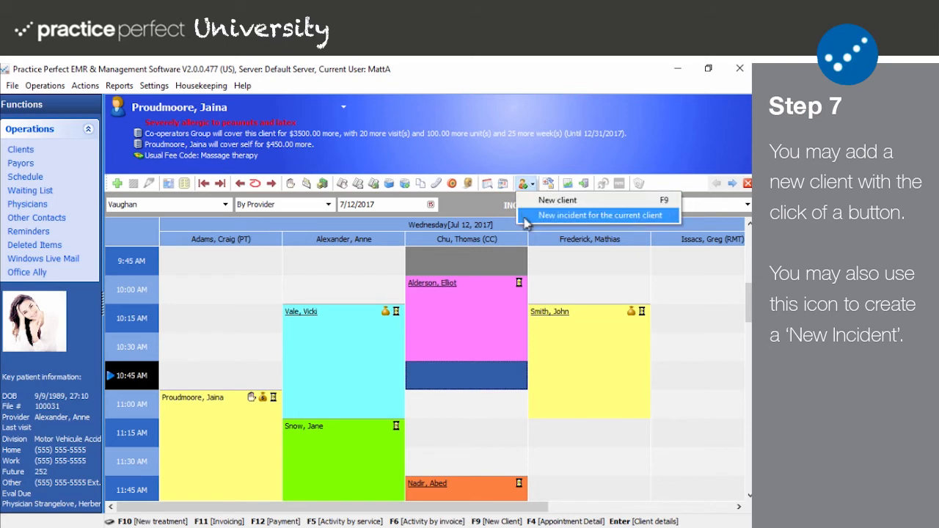
{"action": "mouse_move", "coordinate": [558, 200]}
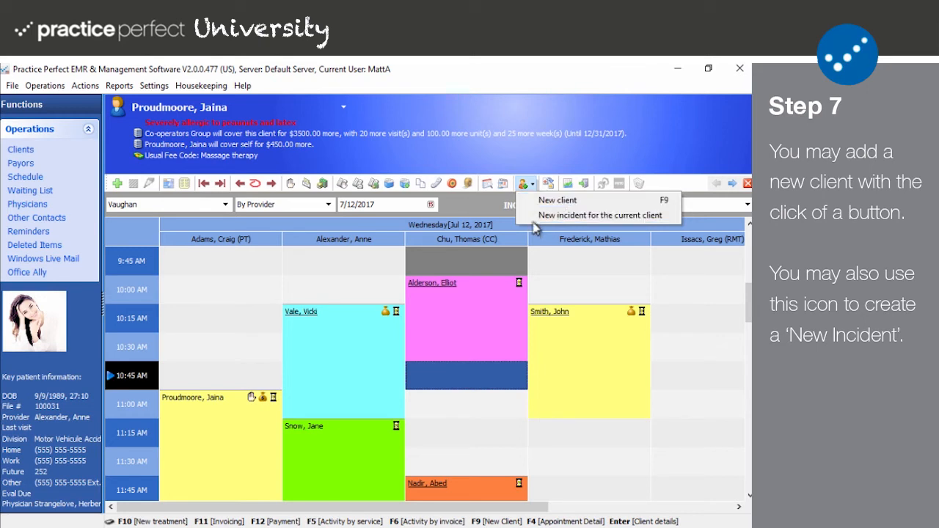
{"action": "mouse_move", "coordinate": [599, 214]}
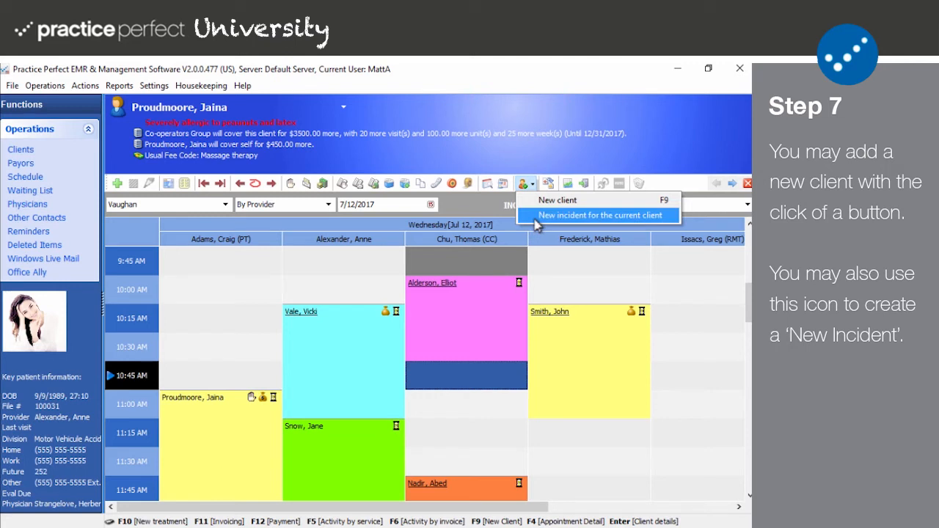
{"action": "left_click", "coordinate": [599, 214]}
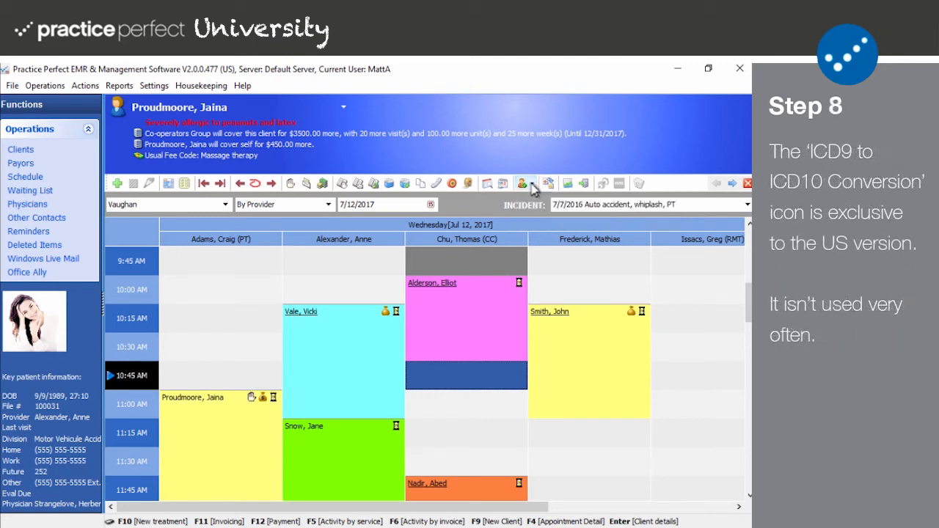
{"action": "mouse_move", "coordinate": [549, 184]}
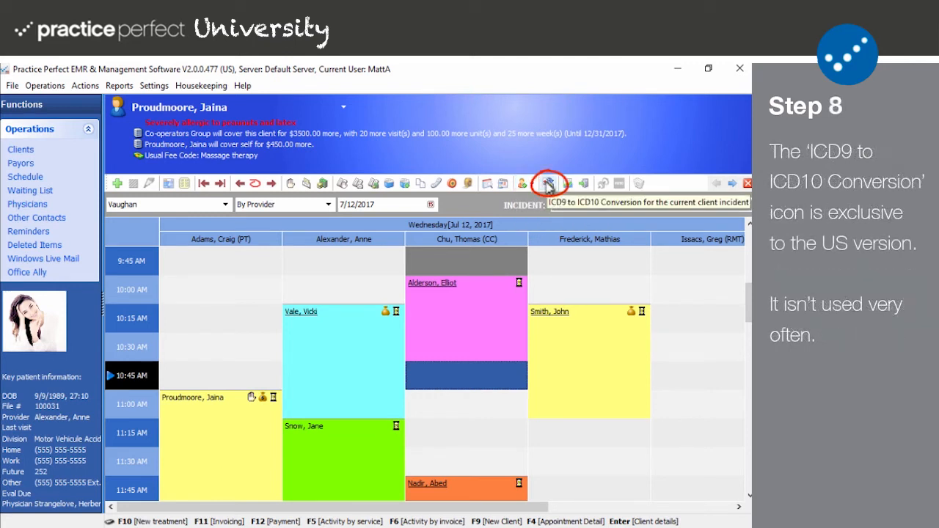
{"action": "left_click", "coordinate": [549, 183]}
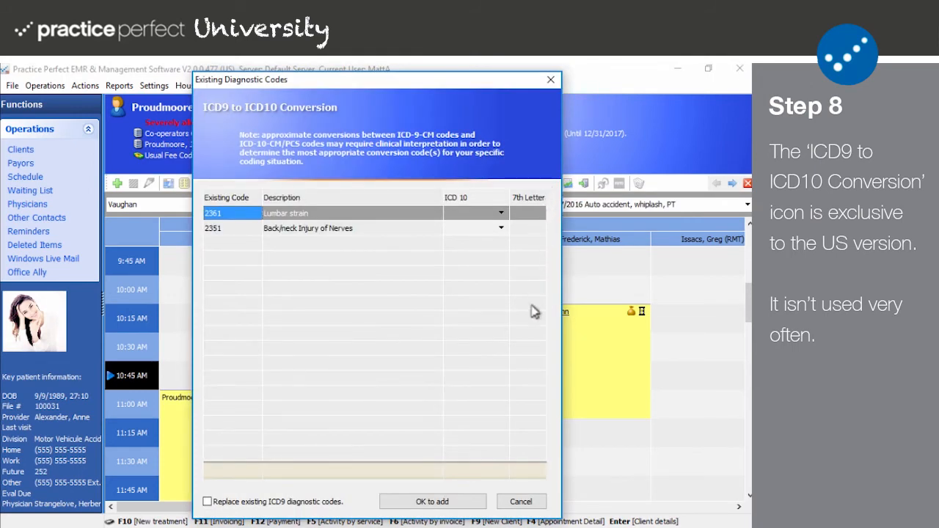
{"action": "mouse_move", "coordinate": [521, 502]}
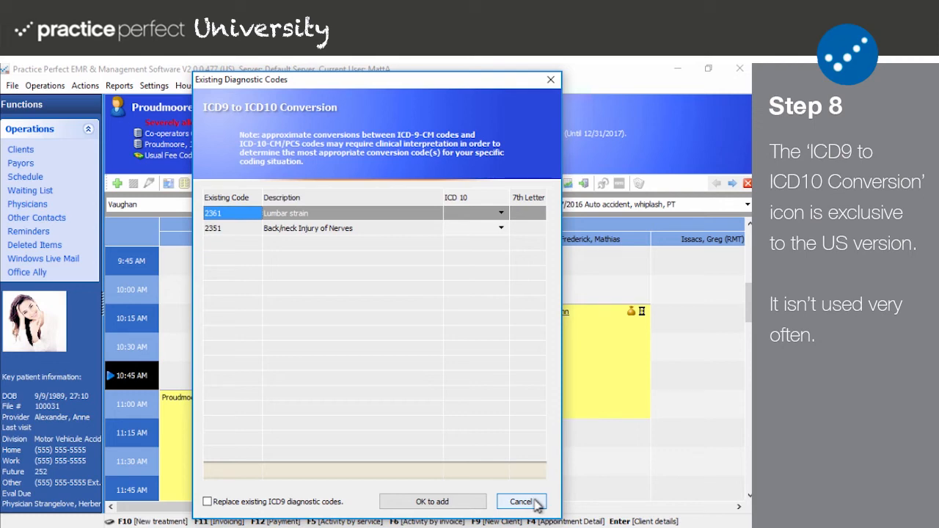
{"action": "left_click", "coordinate": [521, 502]}
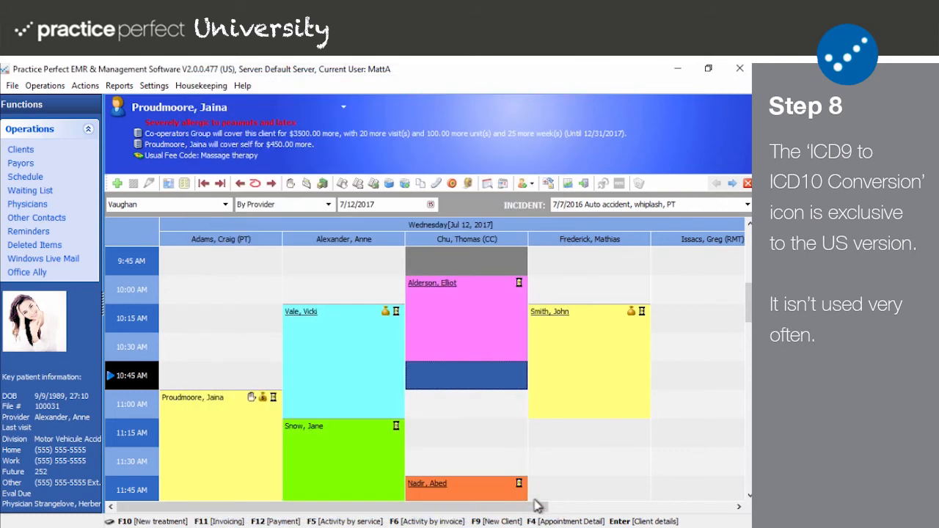
{"action": "mouse_move", "coordinate": [547, 455]}
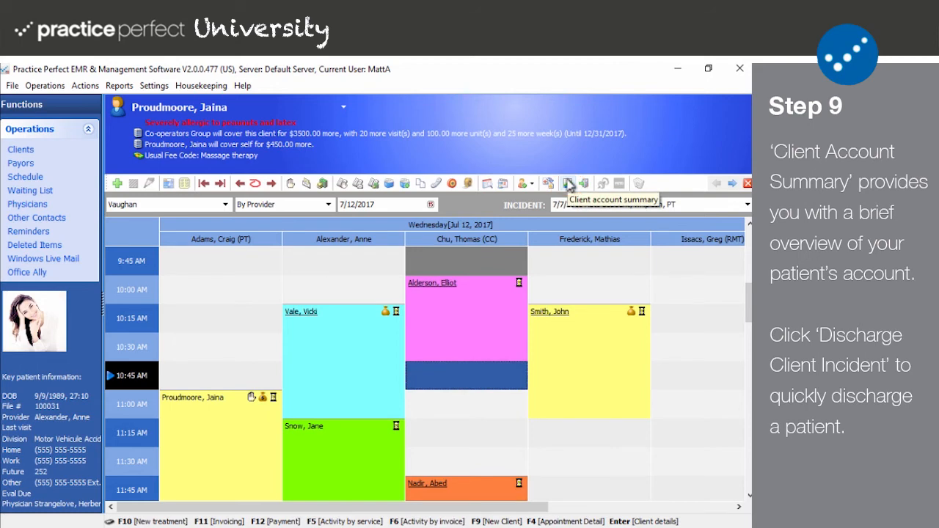
{"action": "left_click", "coordinate": [569, 184]}
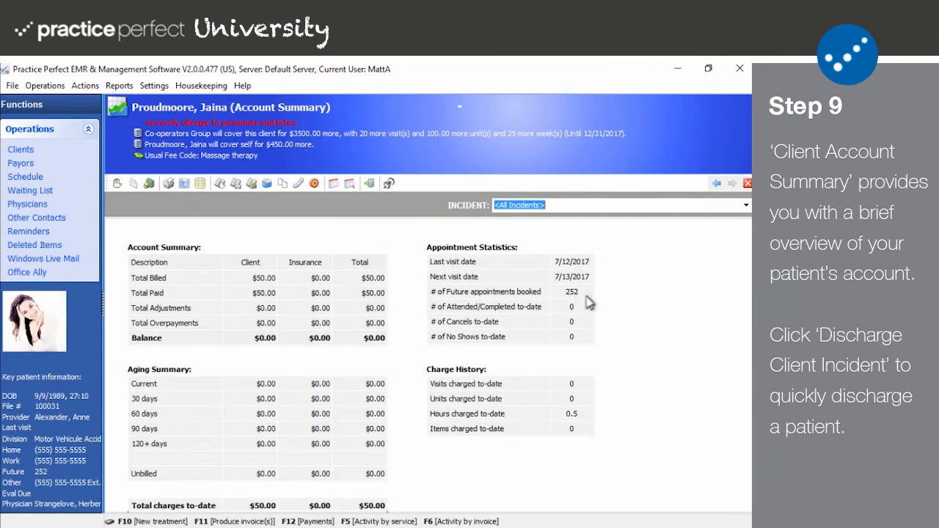
{"action": "mouse_move", "coordinate": [649, 316]}
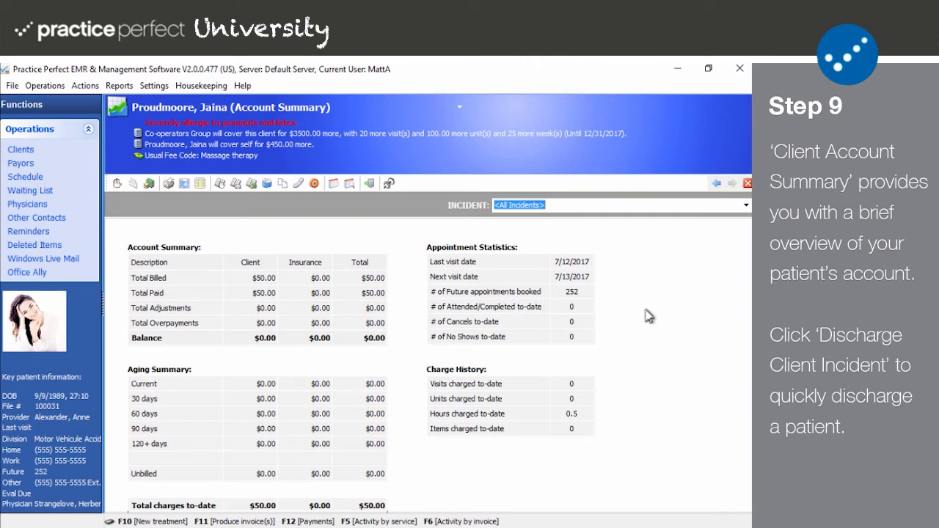
{"action": "mouse_move", "coordinate": [658, 309]}
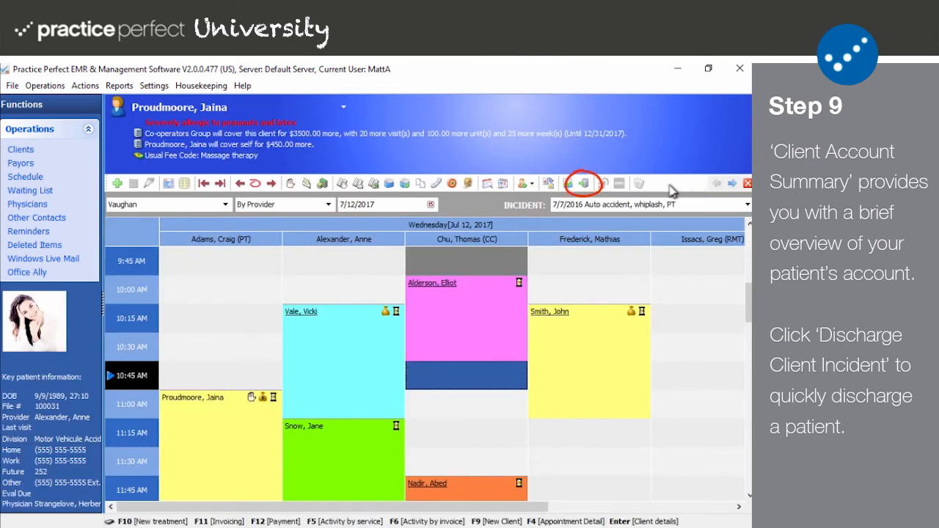
{"action": "mouse_move", "coordinate": [585, 183]}
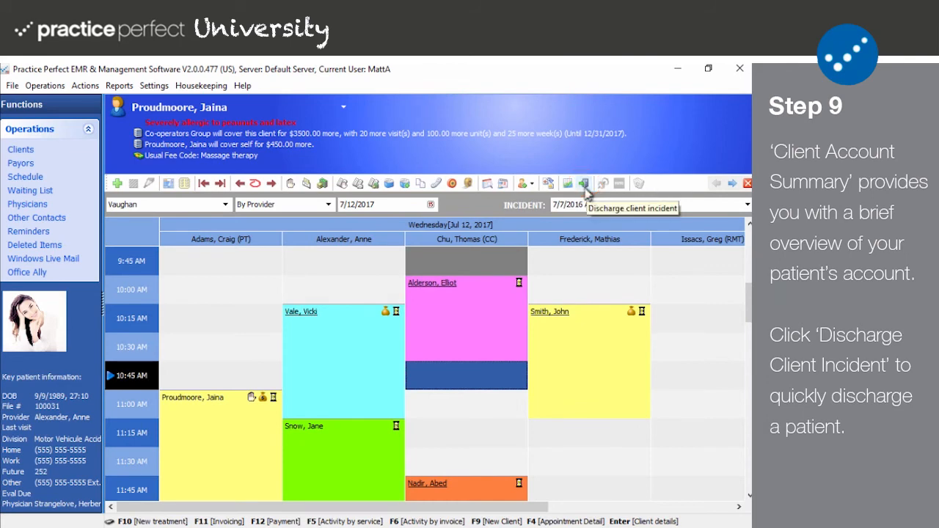
{"action": "left_click", "coordinate": [584, 184]}
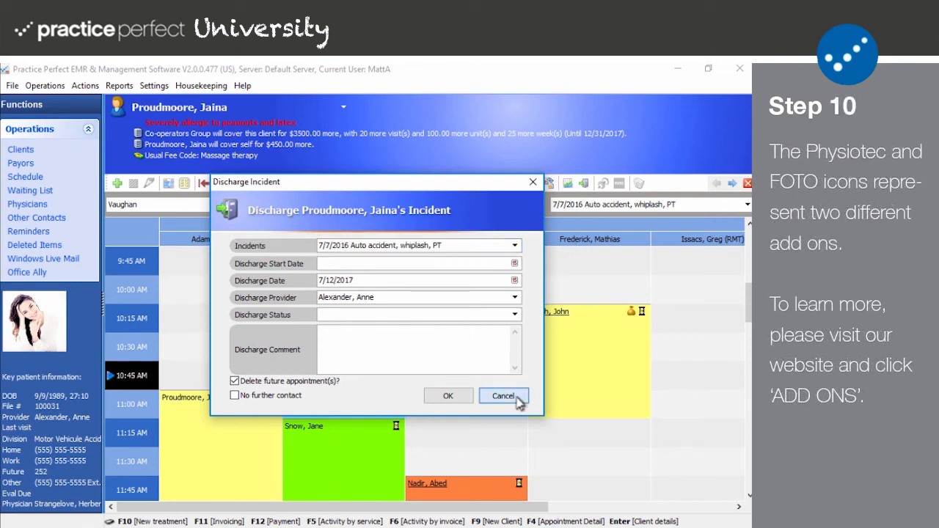
{"action": "left_click", "coordinate": [502, 396]}
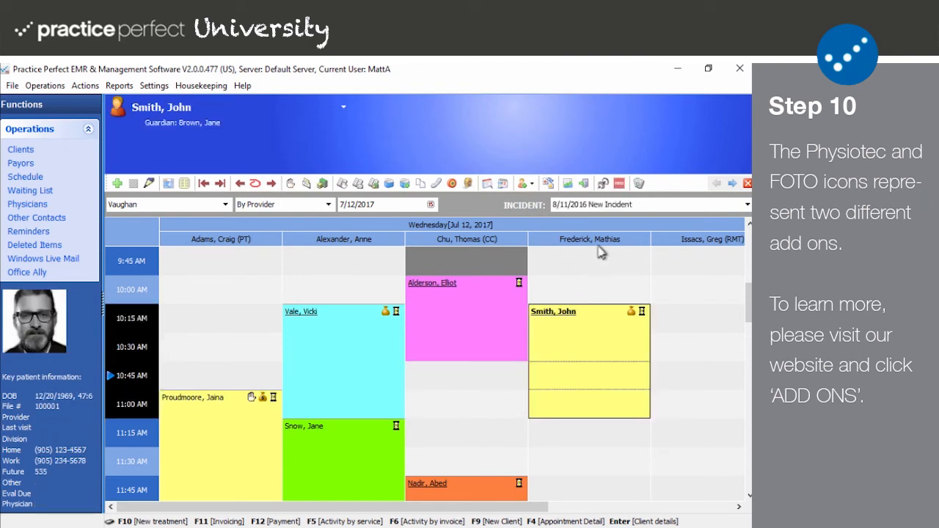
{"action": "mouse_move", "coordinate": [604, 182]}
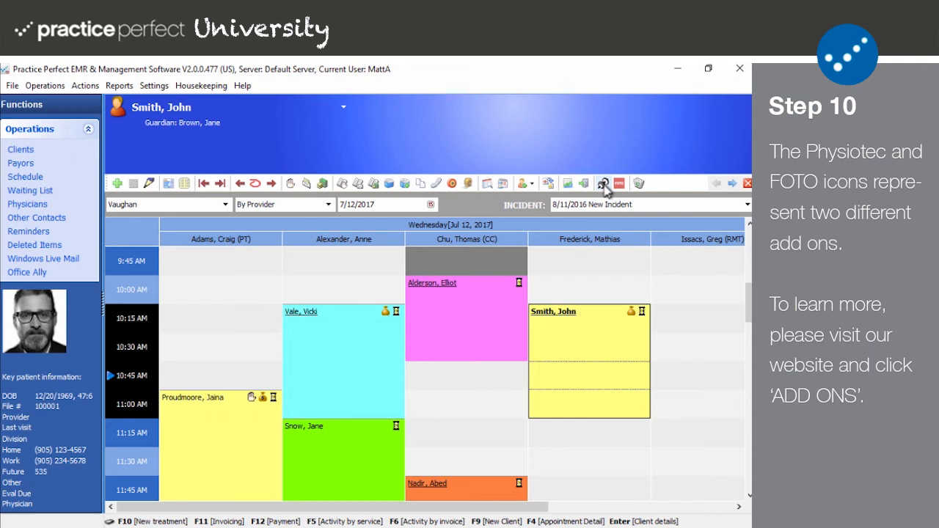
{"action": "mouse_move", "coordinate": [611, 191]}
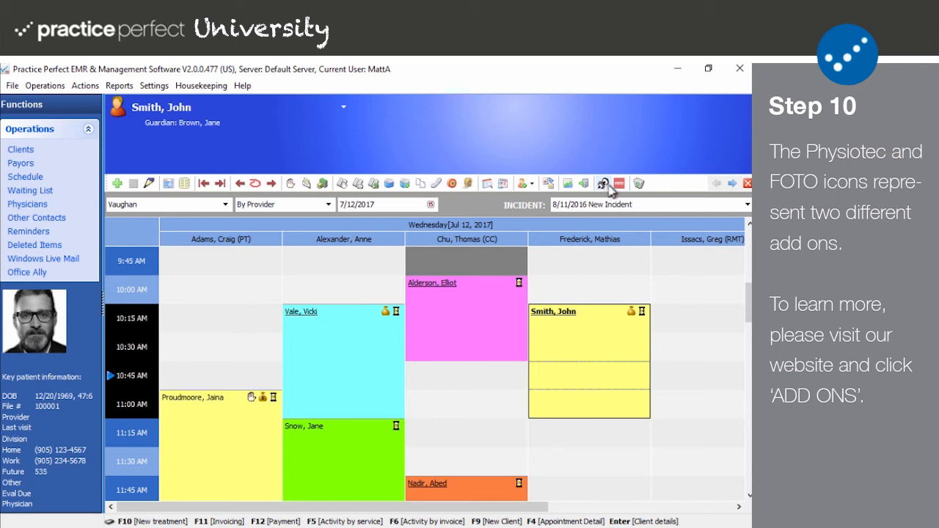
{"action": "mouse_move", "coordinate": [619, 182]}
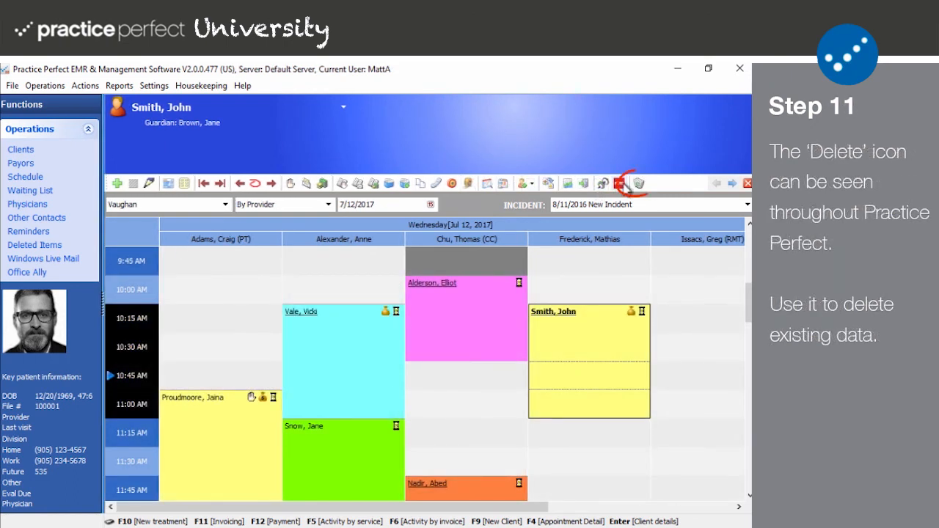
{"action": "mouse_move", "coordinate": [641, 182]}
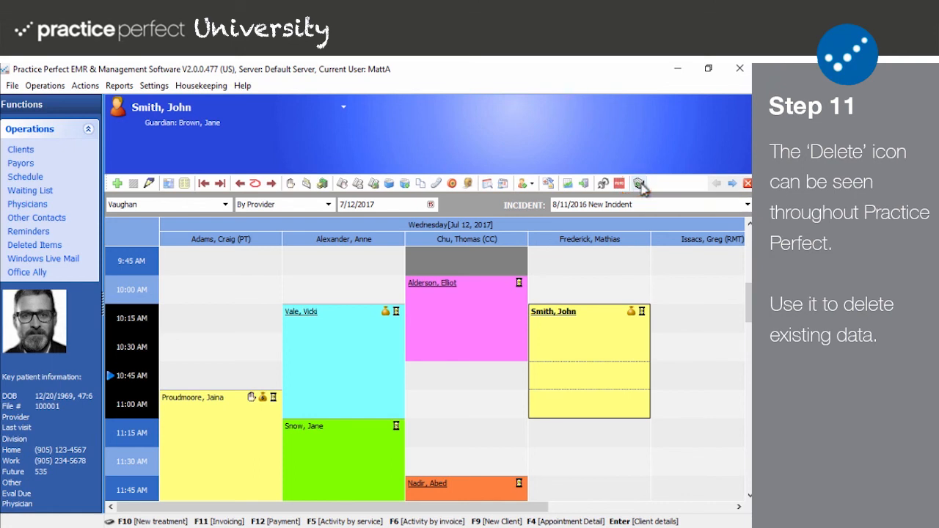
Delete Smith, John's 10:15 appointment with all recurrences up to the chosen end date.
{"action": "left_click", "coordinate": [640, 182]}
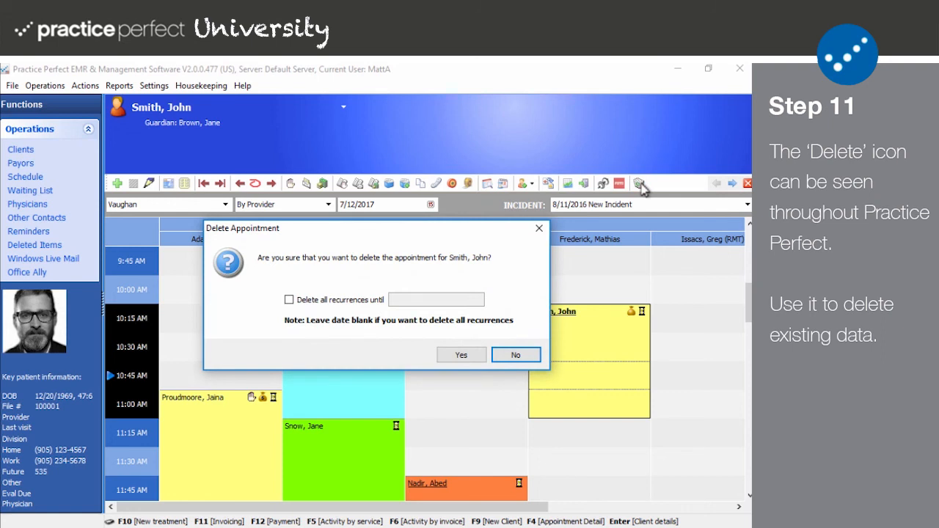
{"action": "left_click", "coordinate": [288, 300]}
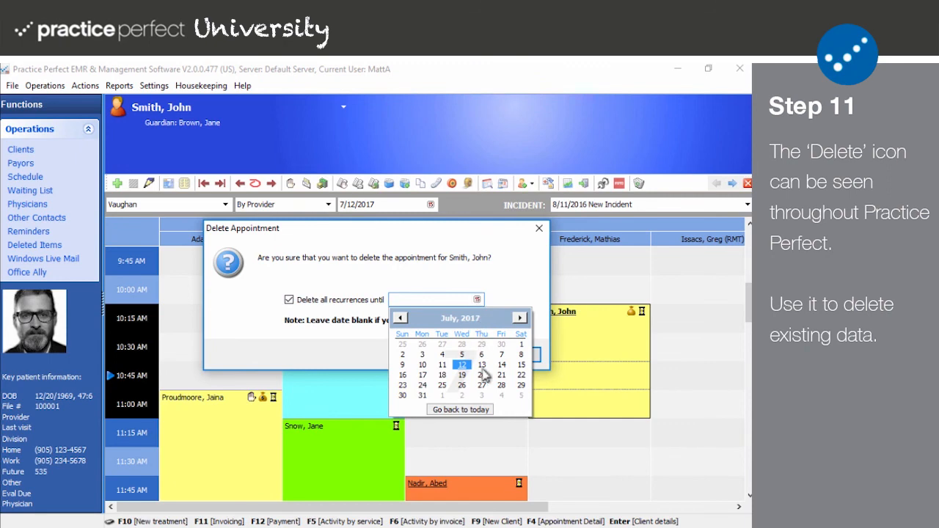
{"action": "left_click", "coordinate": [482, 364]}
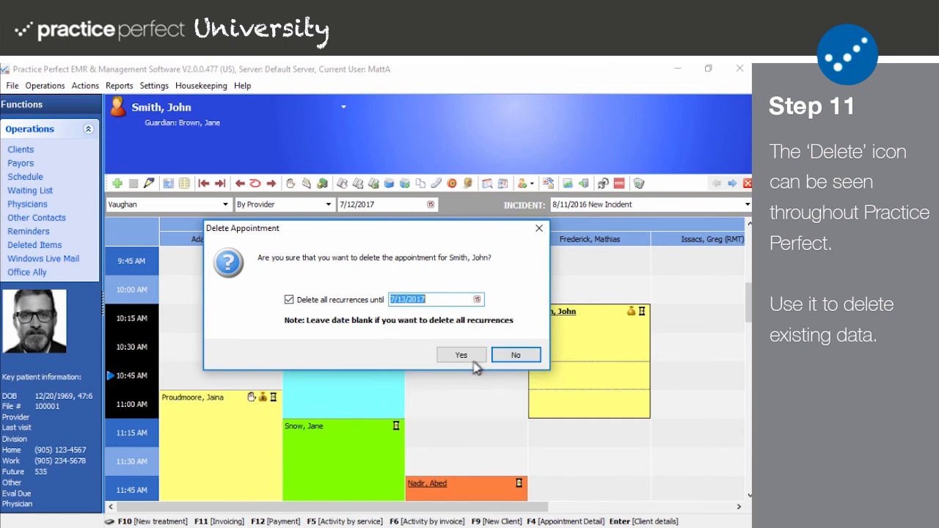
{"action": "left_click", "coordinate": [461, 355]}
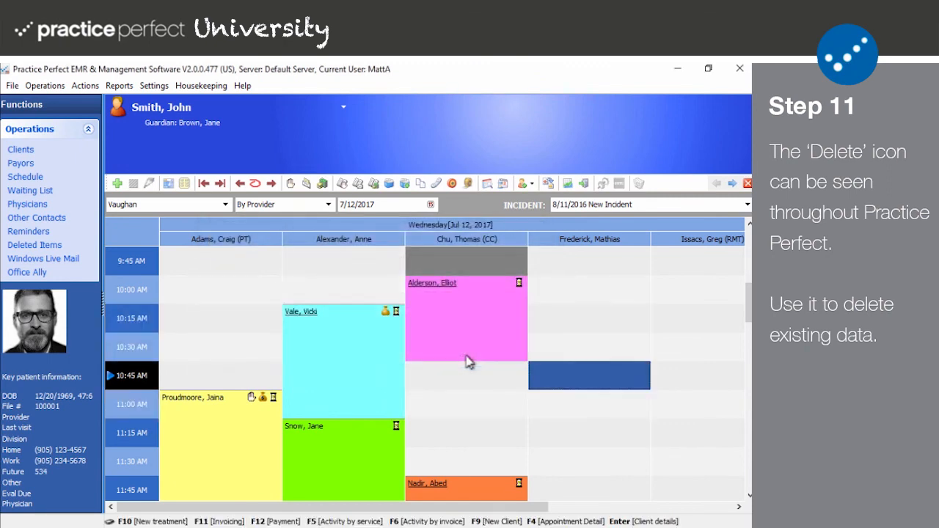